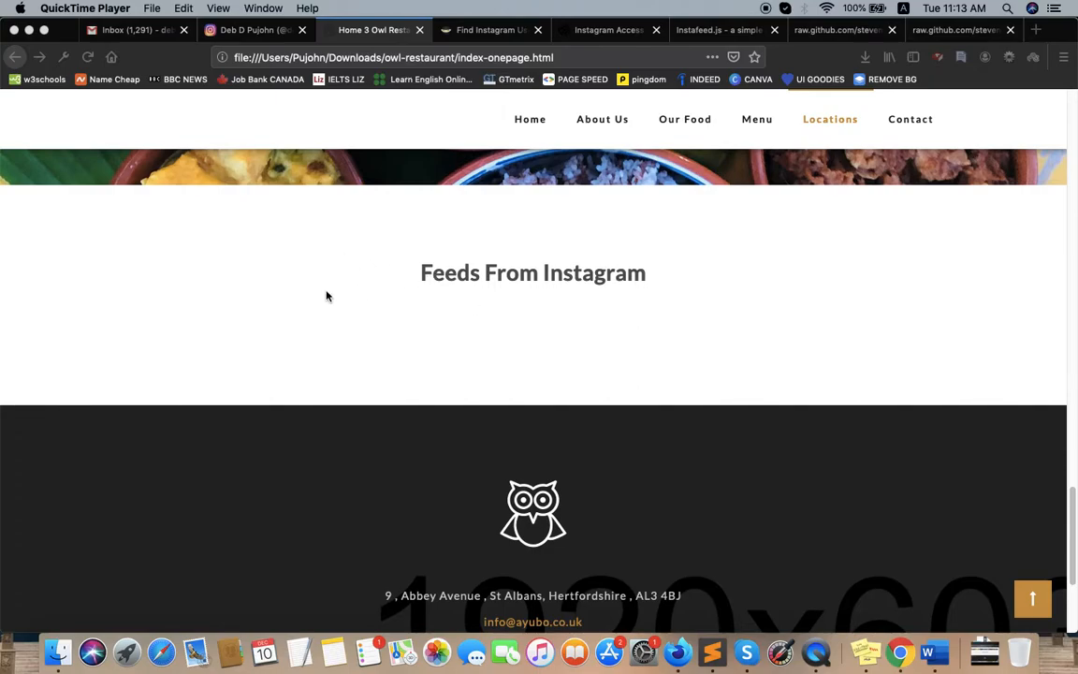
mouse_move(386, 284)
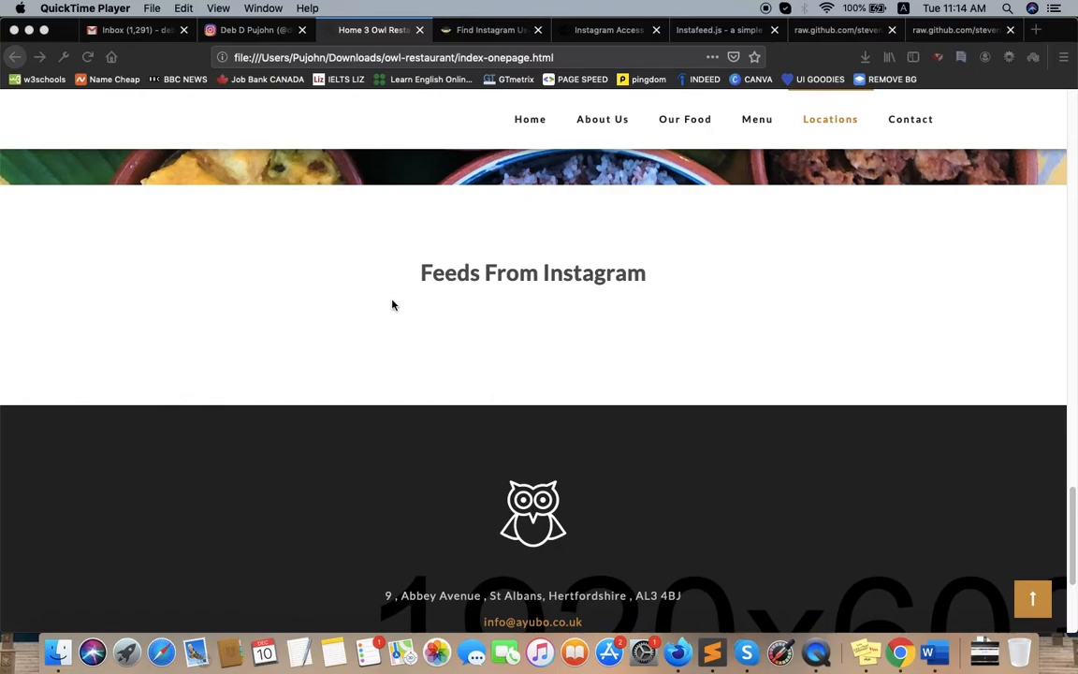
Browse the Instagram profile's photo grid to see the posts the feed should show
double_click(608, 273)
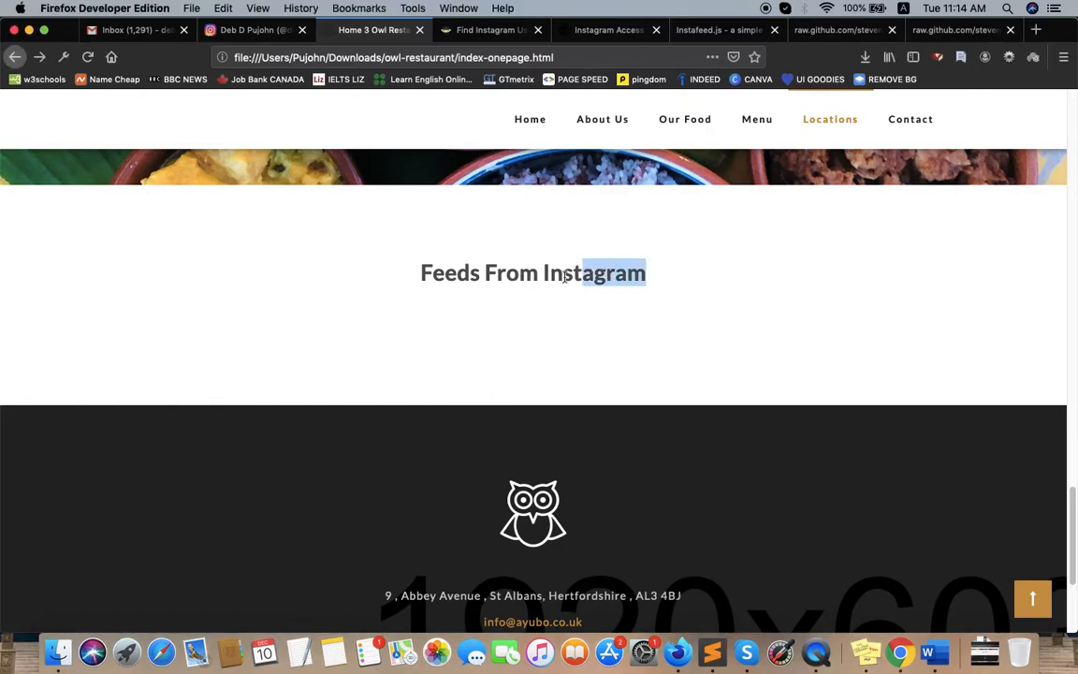
left_click(252, 30)
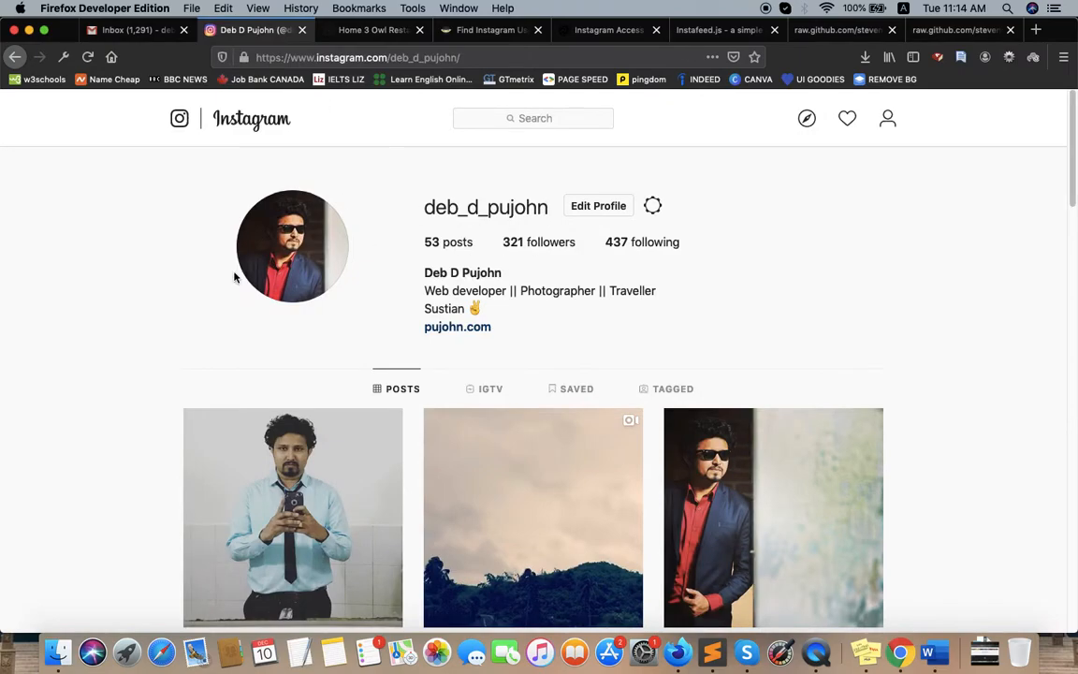
scroll("down", 3)
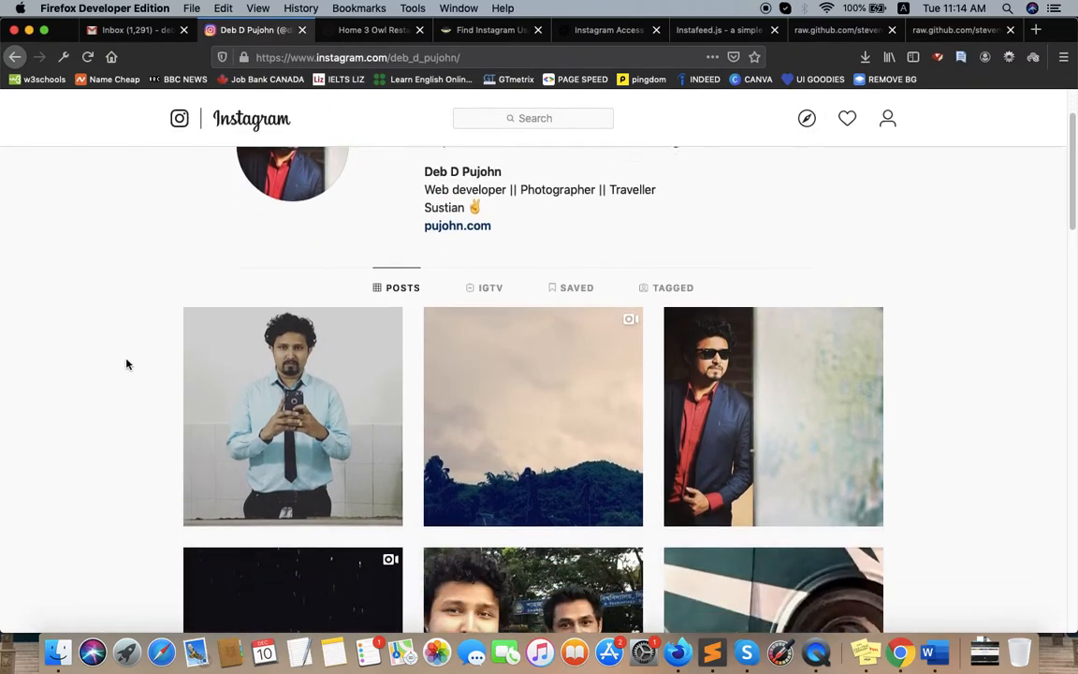
scroll("up", 3)
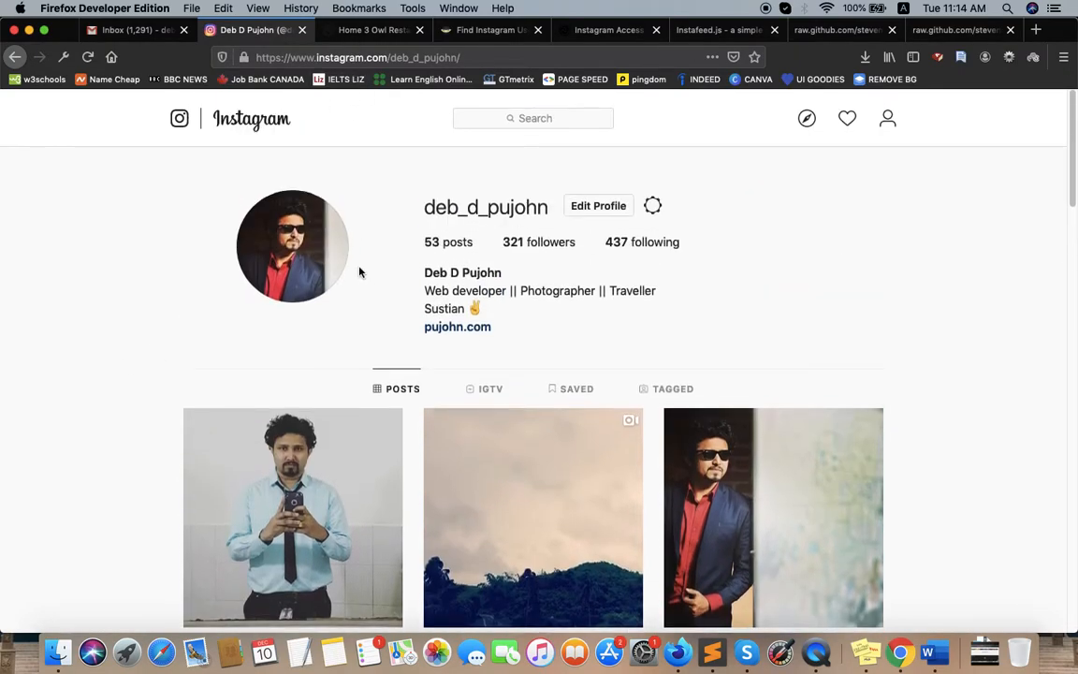
scroll("down", 3)
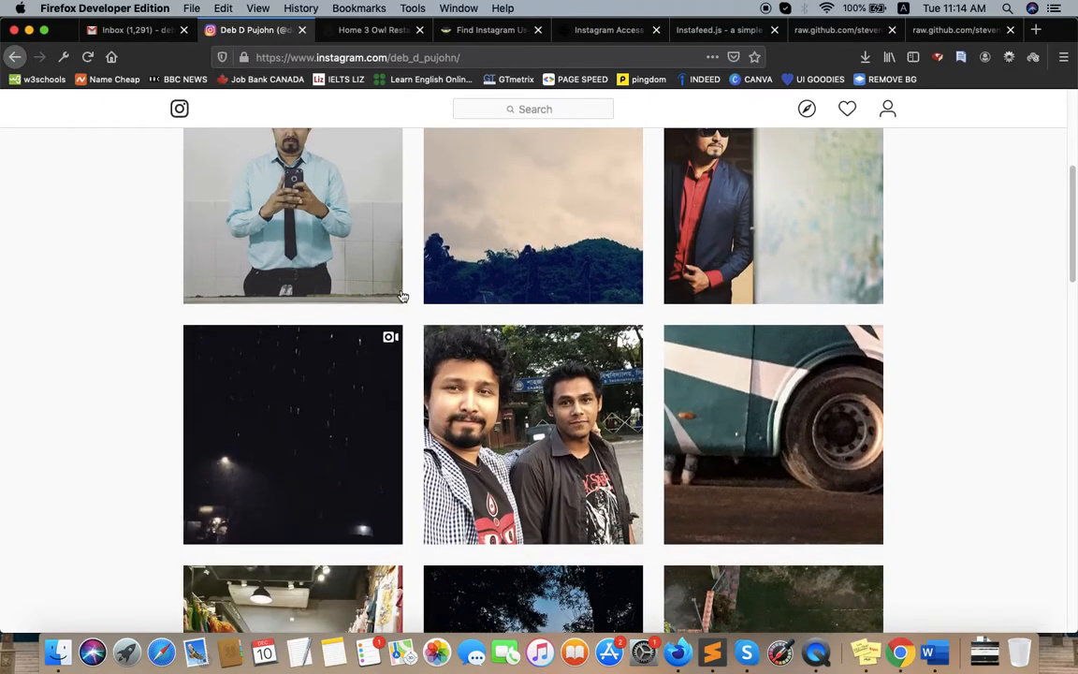
Return to the Owl restaurant page and check the empty 'Feeds From Instagram' section
left_click(374, 30)
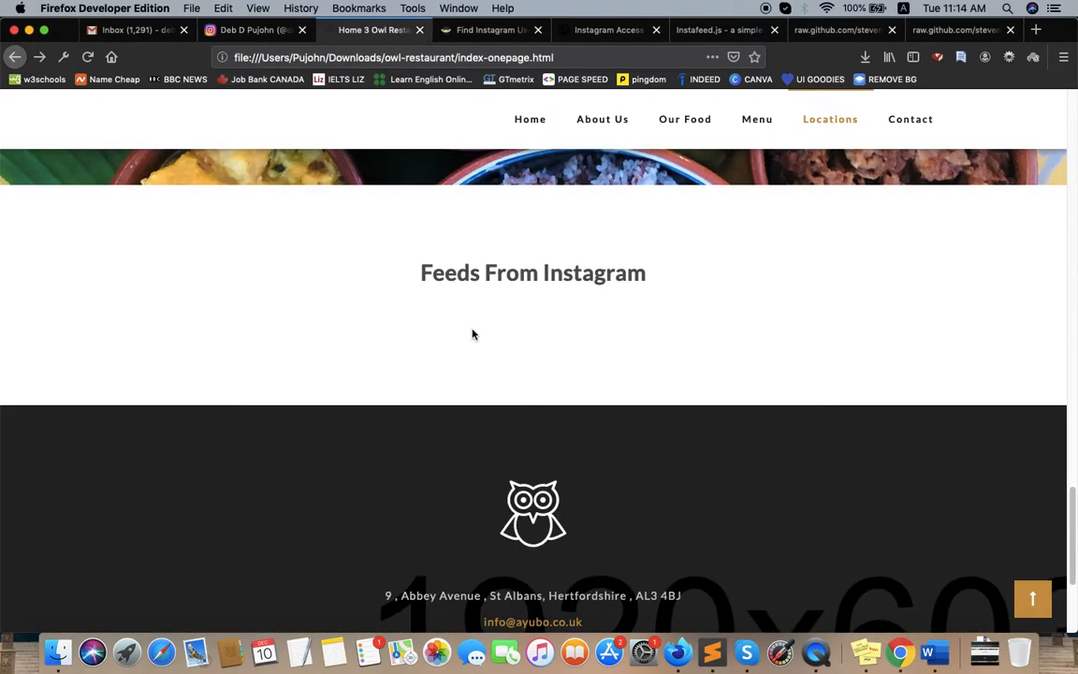
scroll("up", 3)
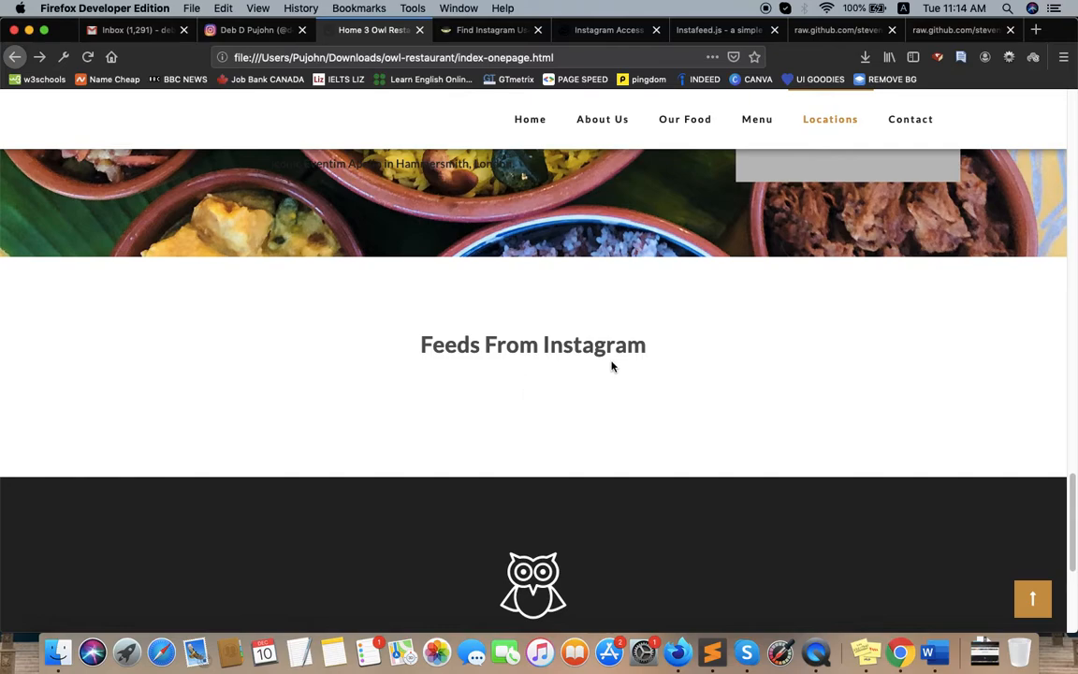
mouse_move(528, 358)
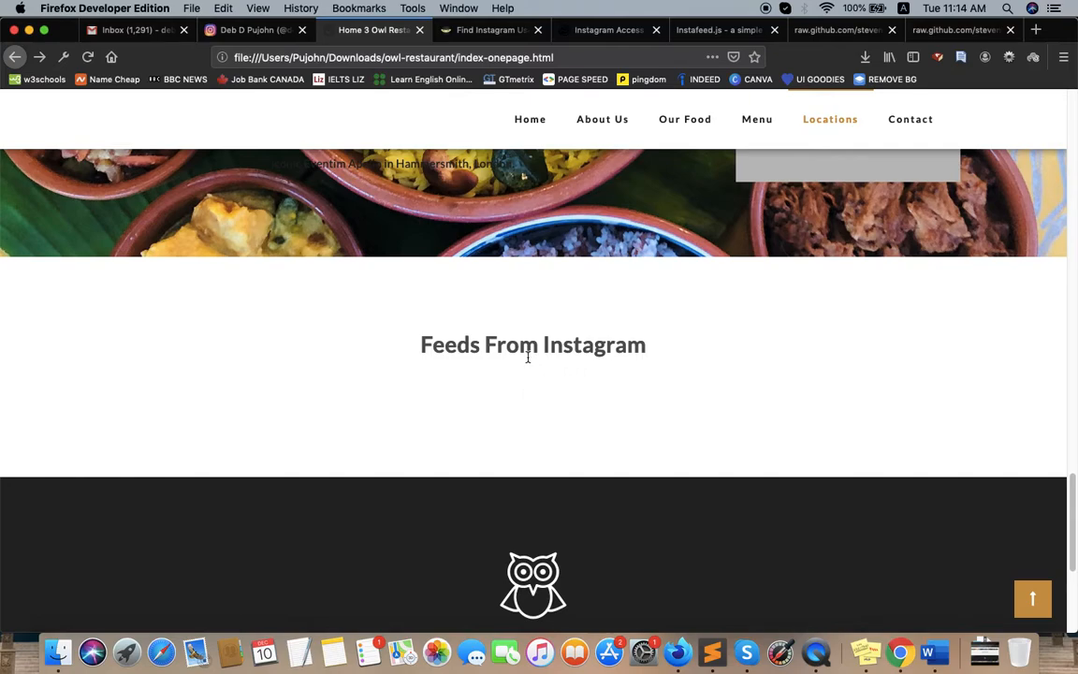
scroll("down", 3)
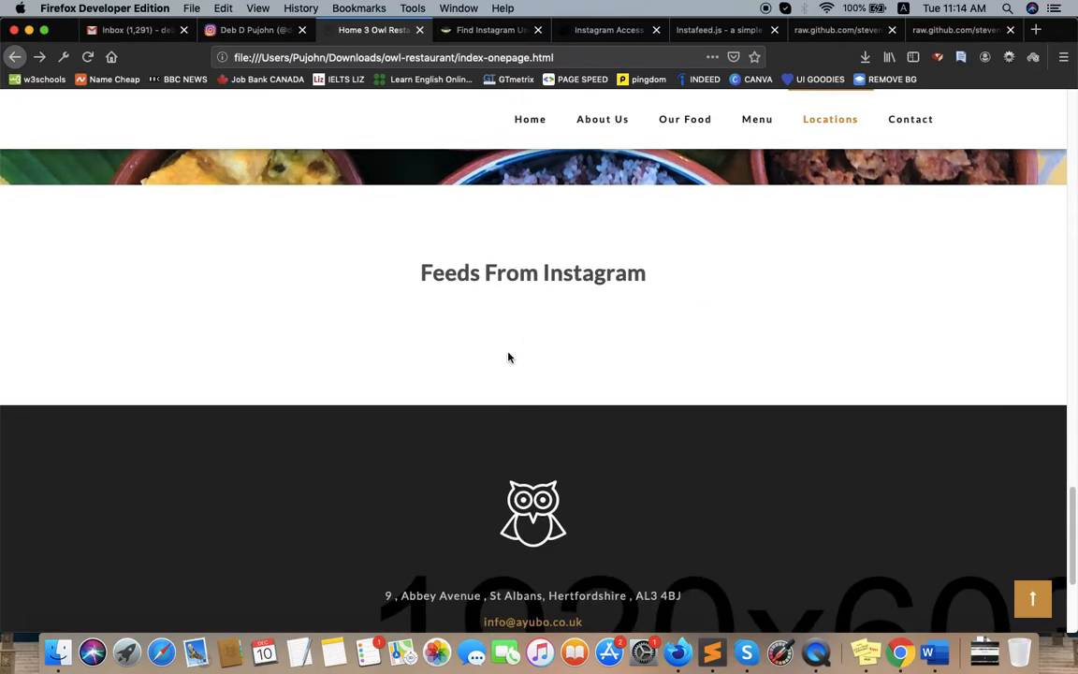
left_click(486, 30)
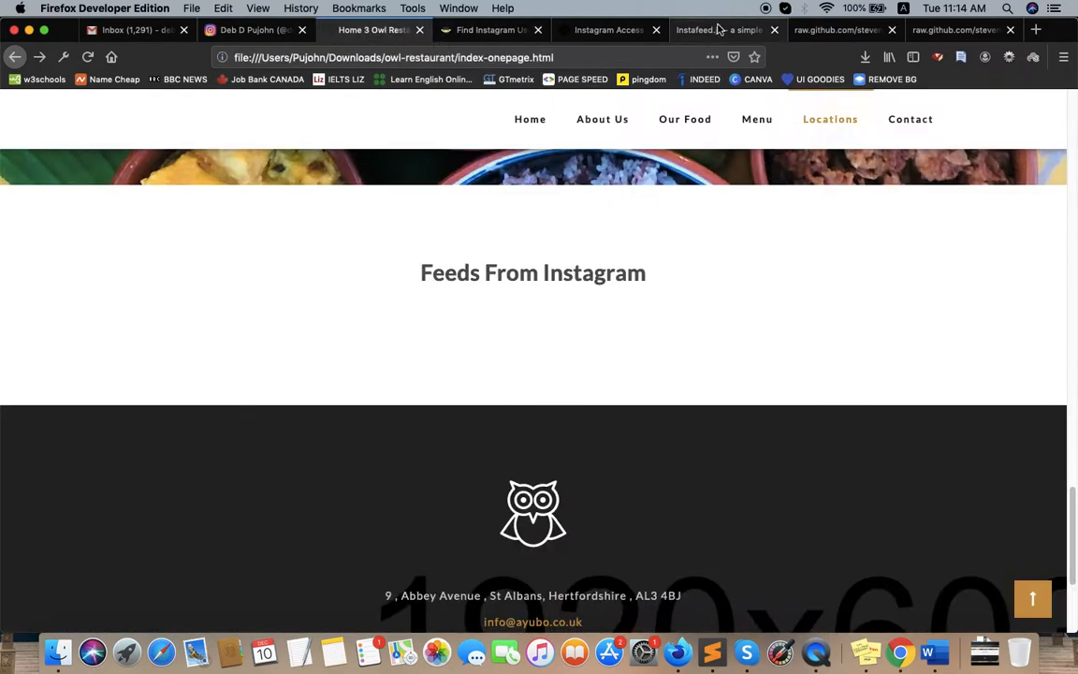
Read the Instafeed.js site's Standard Options and introduction before viewing the raw script
left_click(719, 30)
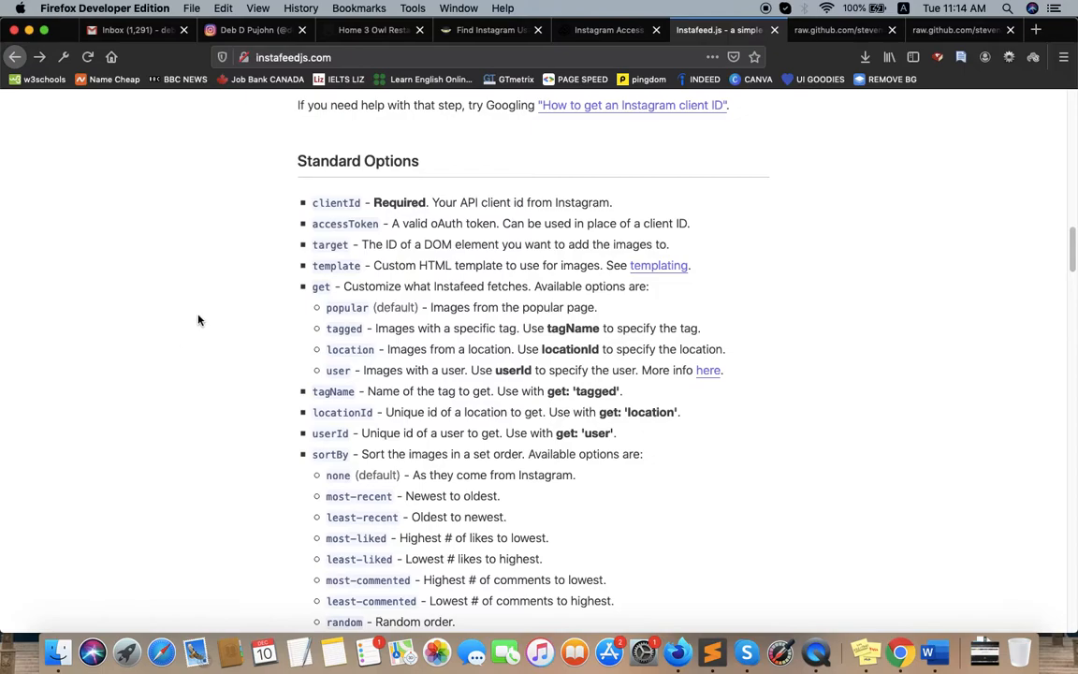
mouse_move(206, 258)
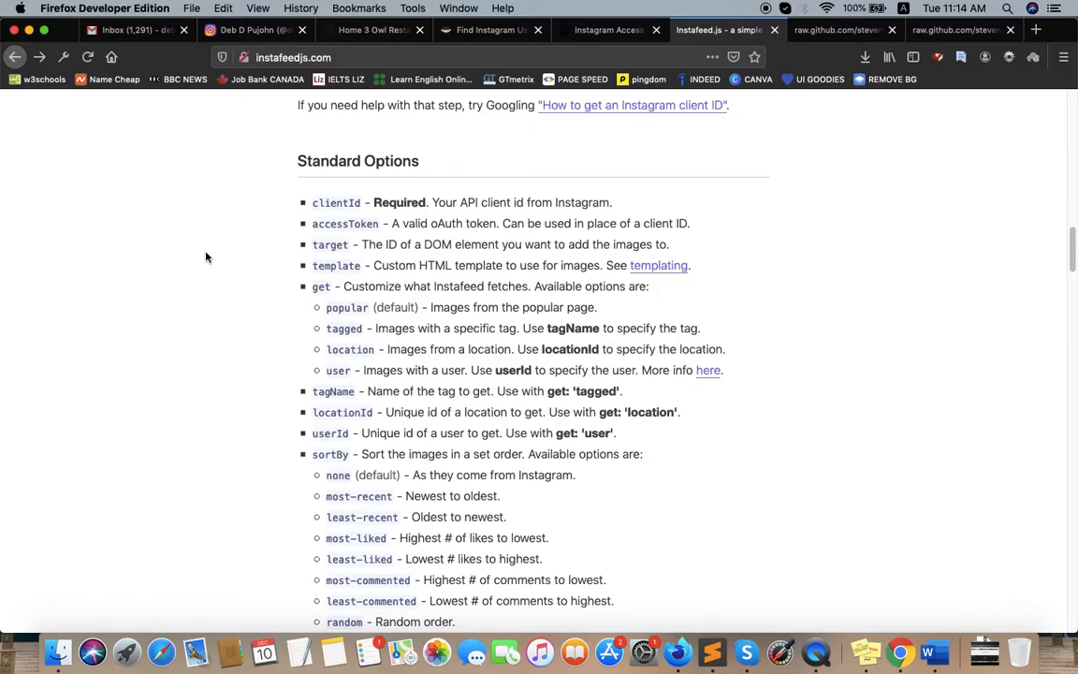
mouse_move(580, 3)
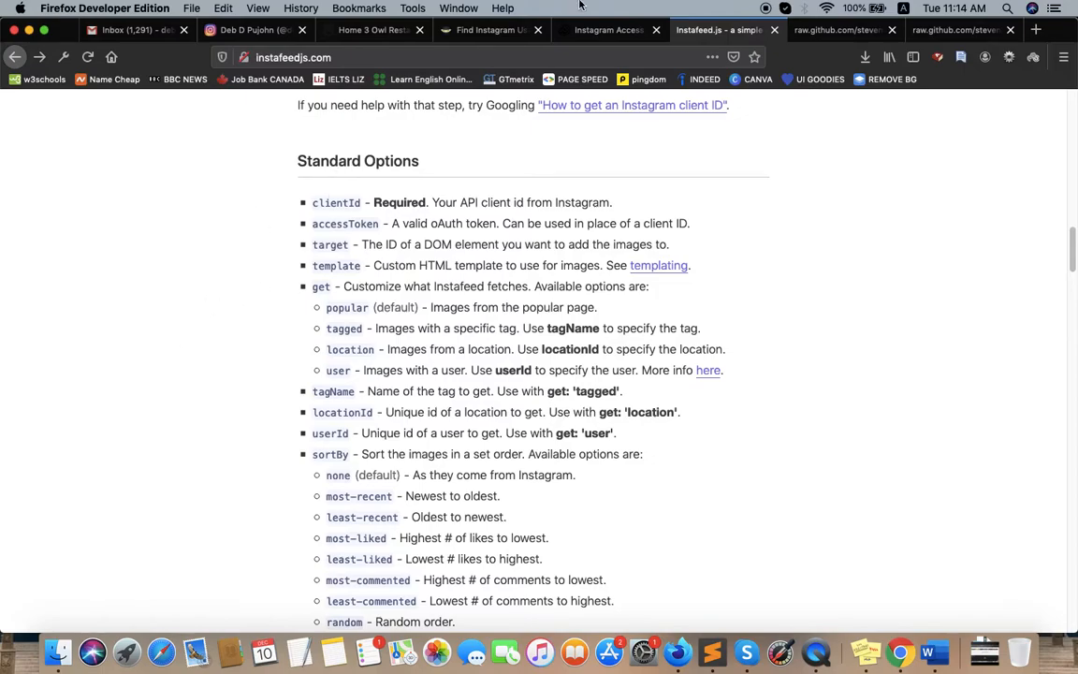
scroll("up", 3)
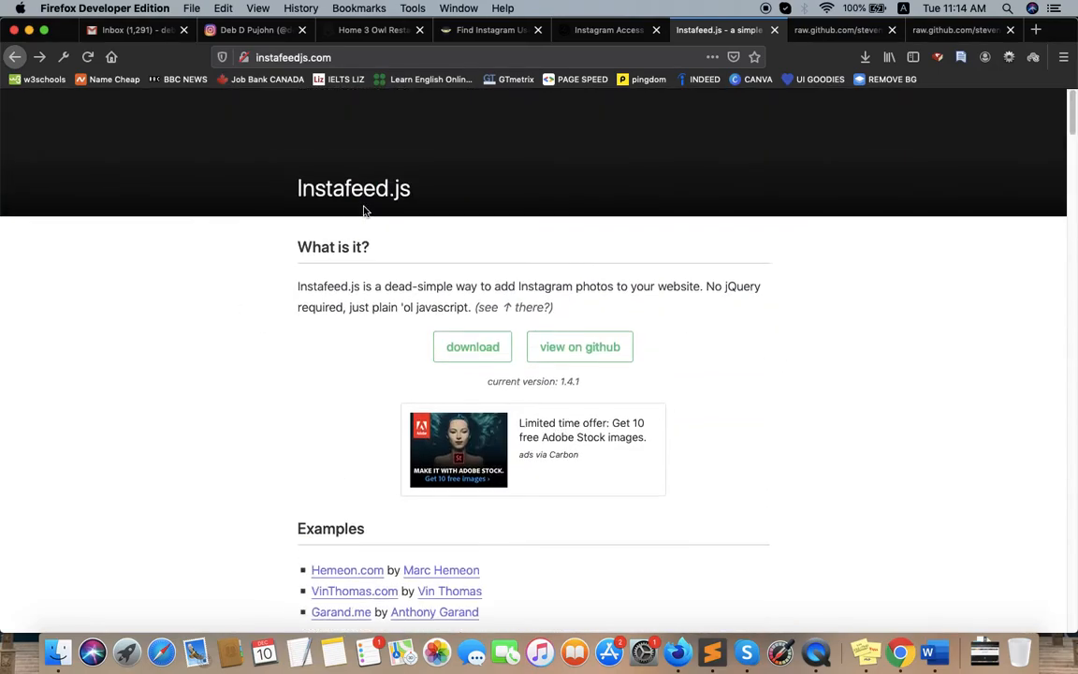
mouse_move(251, 292)
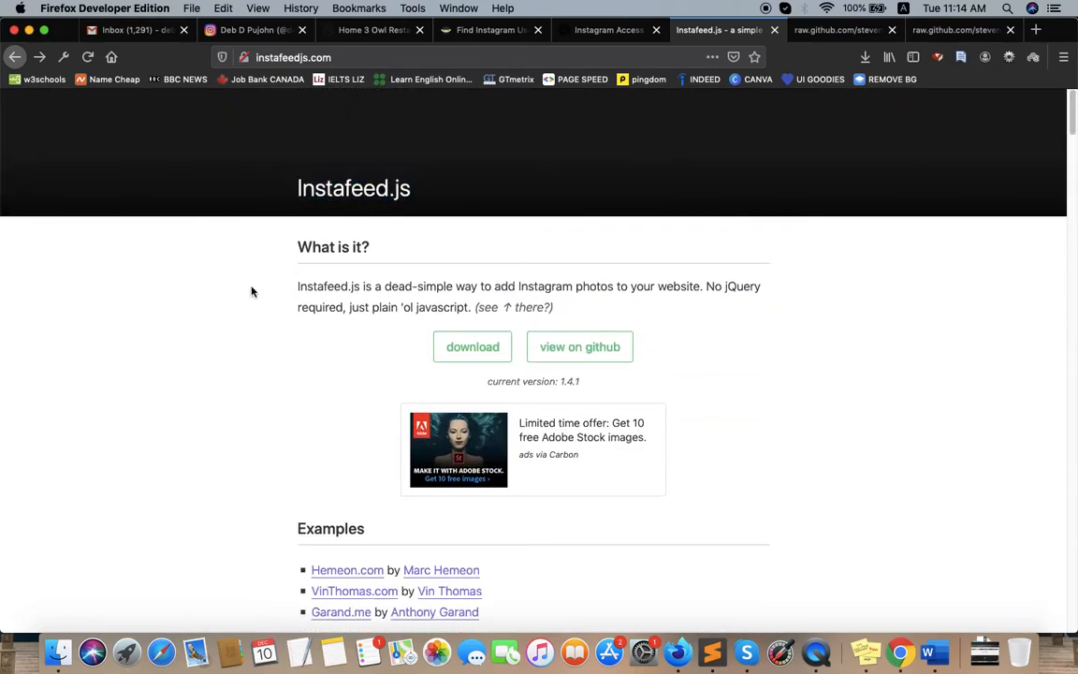
scroll("down", 3)
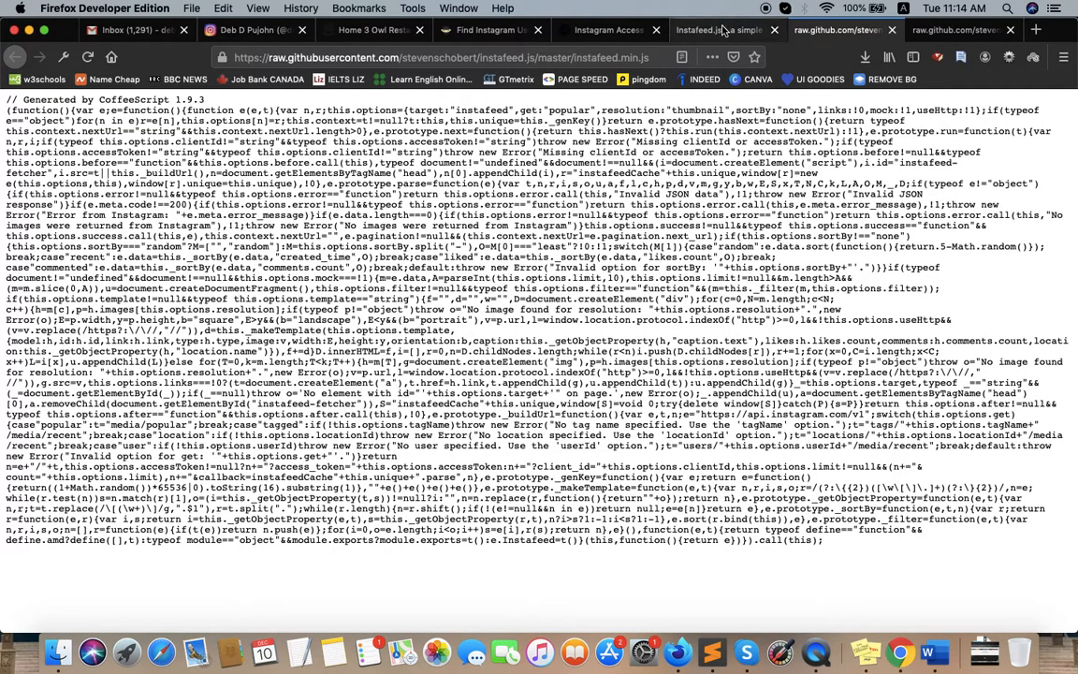
Save the raw minified script locally as instafeed.min.js and return to the Instafeed.js site
left_click(718, 30)
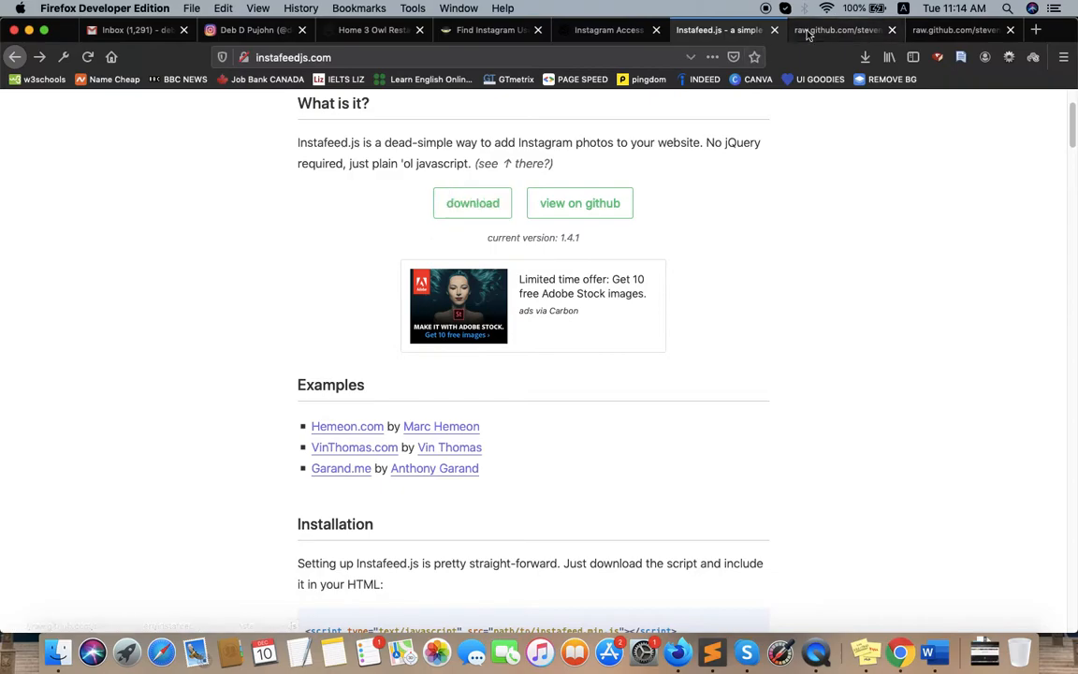
left_click(833, 30)
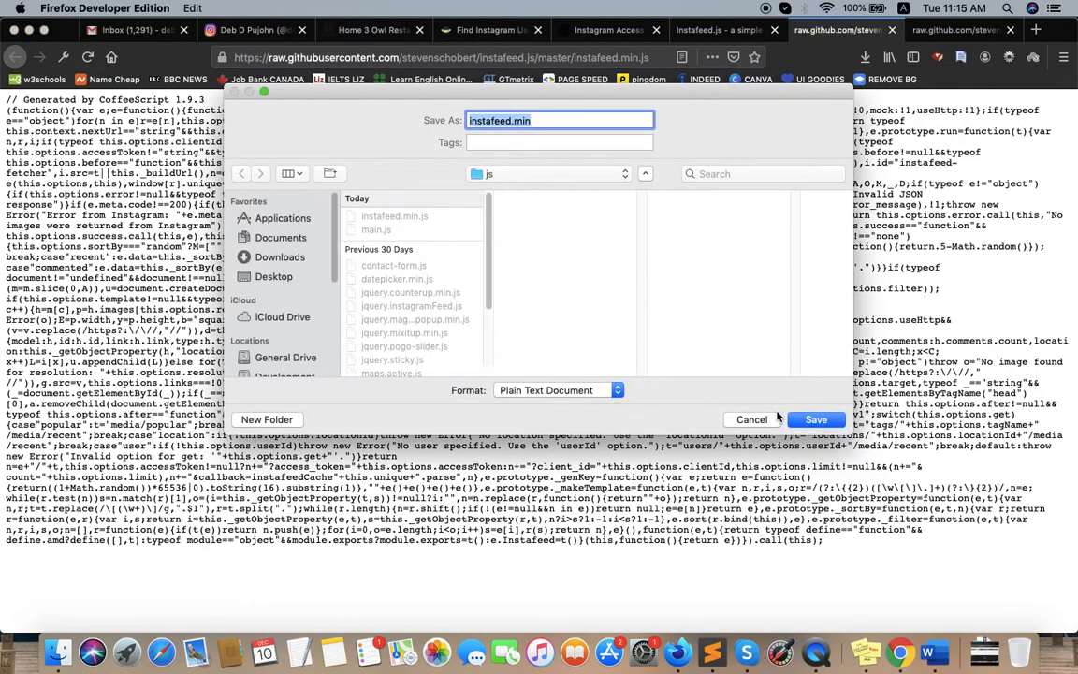
left_click(816, 419)
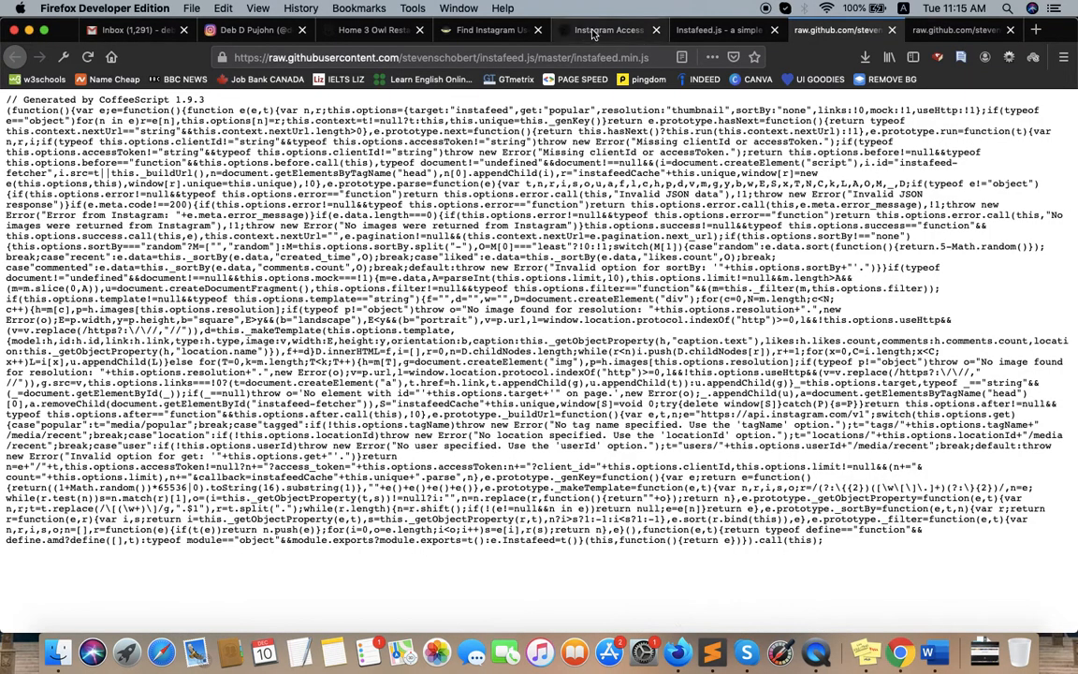
left_click(720, 30)
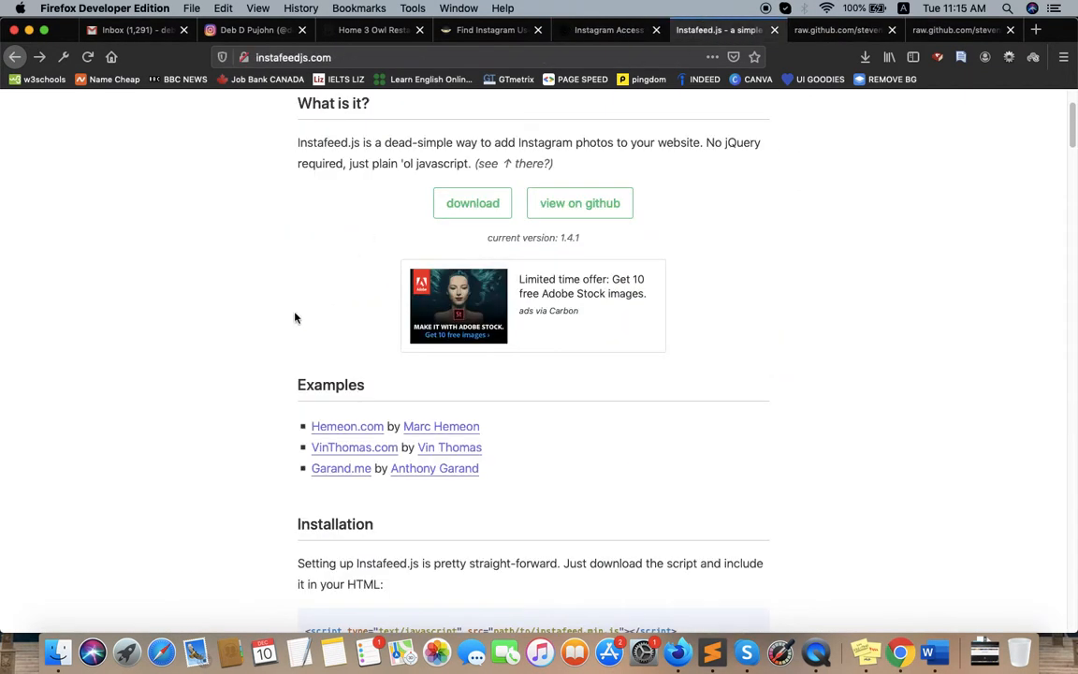
Add the Instafeed basic-usage script with placeholder client ID below the main.js include
scroll("down", 3)
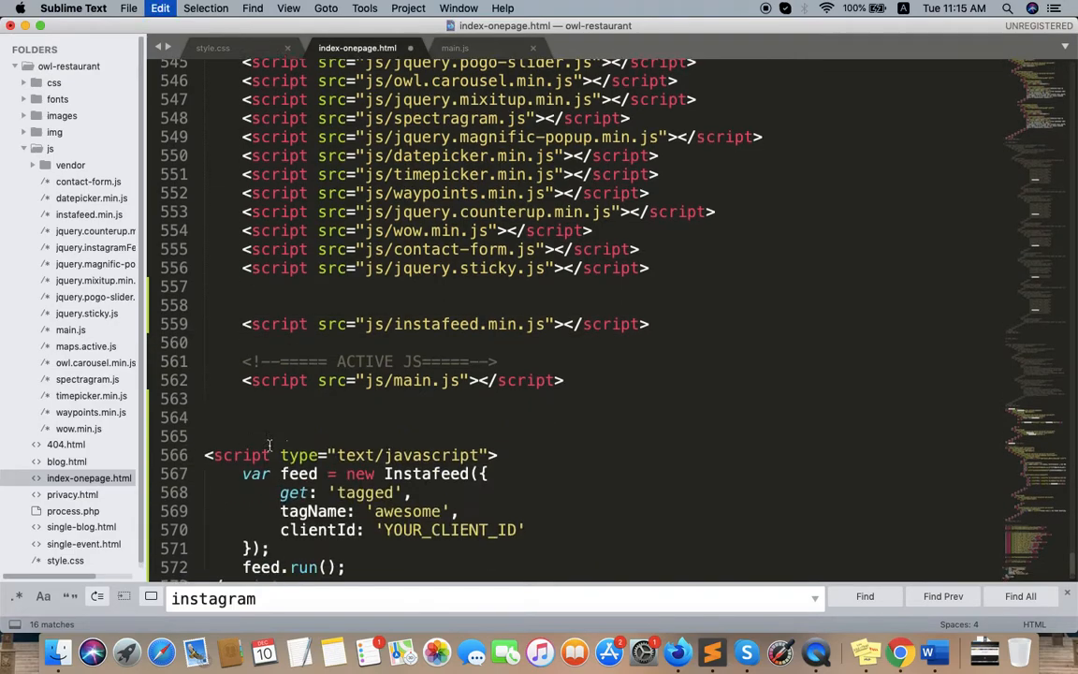
scroll("down", 3)
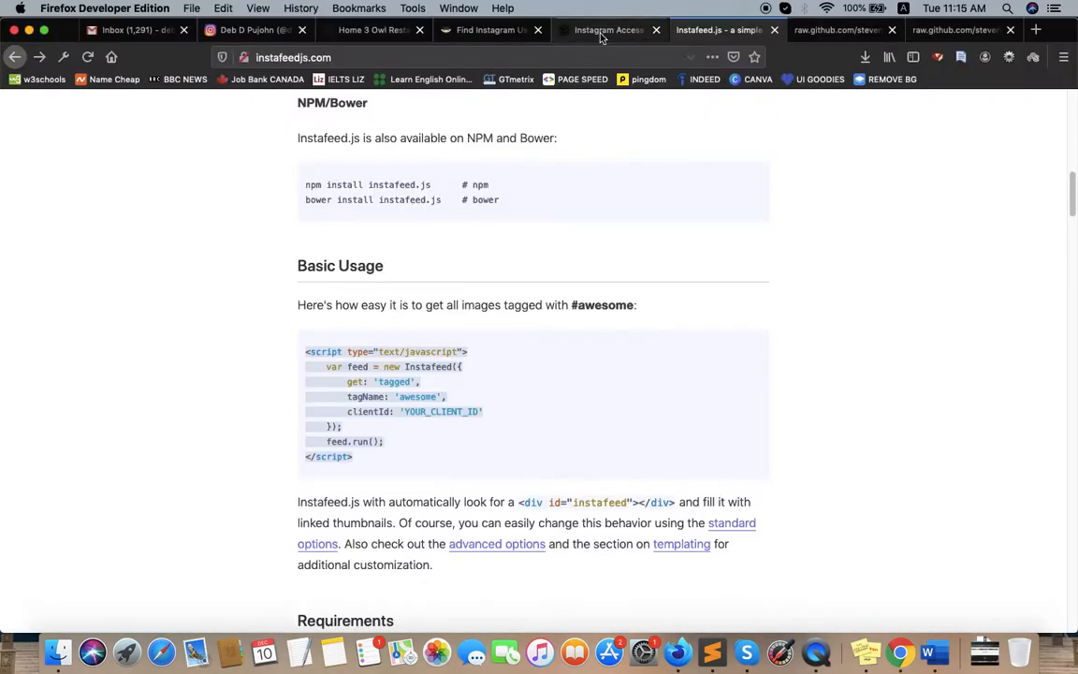
Scroll to the Requirements note and Standard Options list (get, tagName, userId, sortBy)
scroll("down", 3)
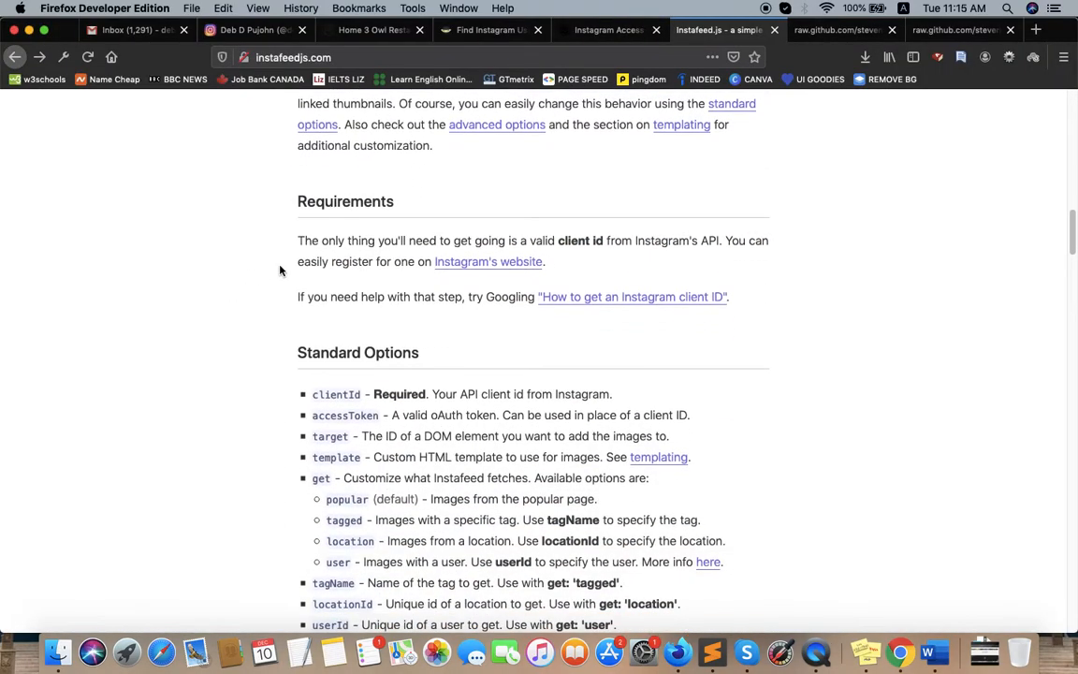
scroll("down", 3)
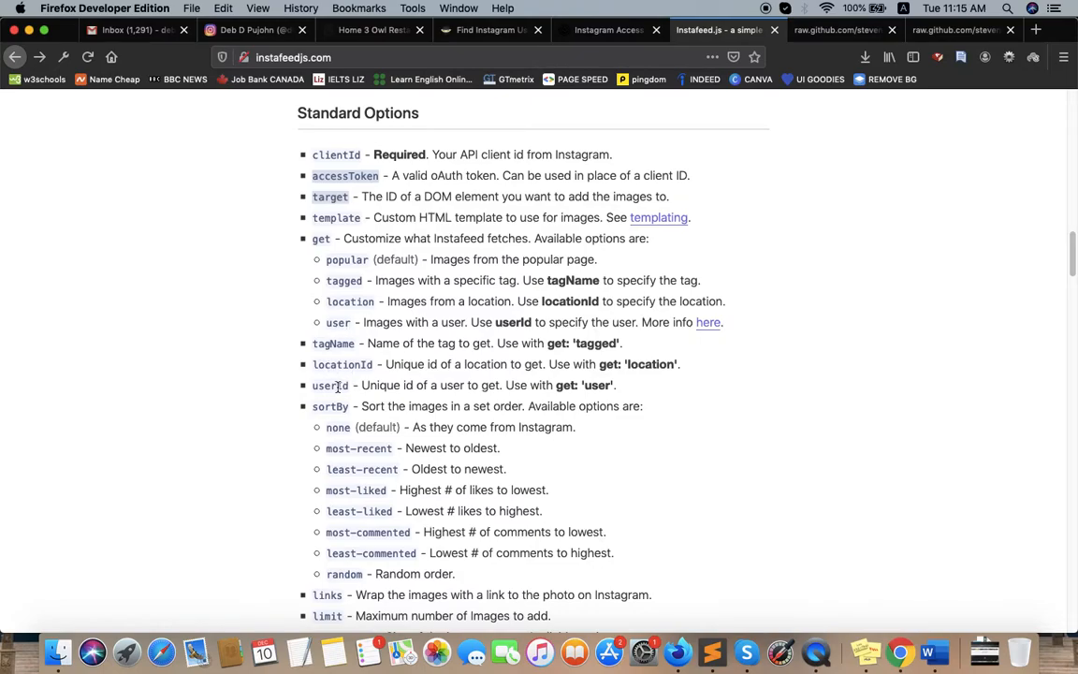
mouse_move(711, 652)
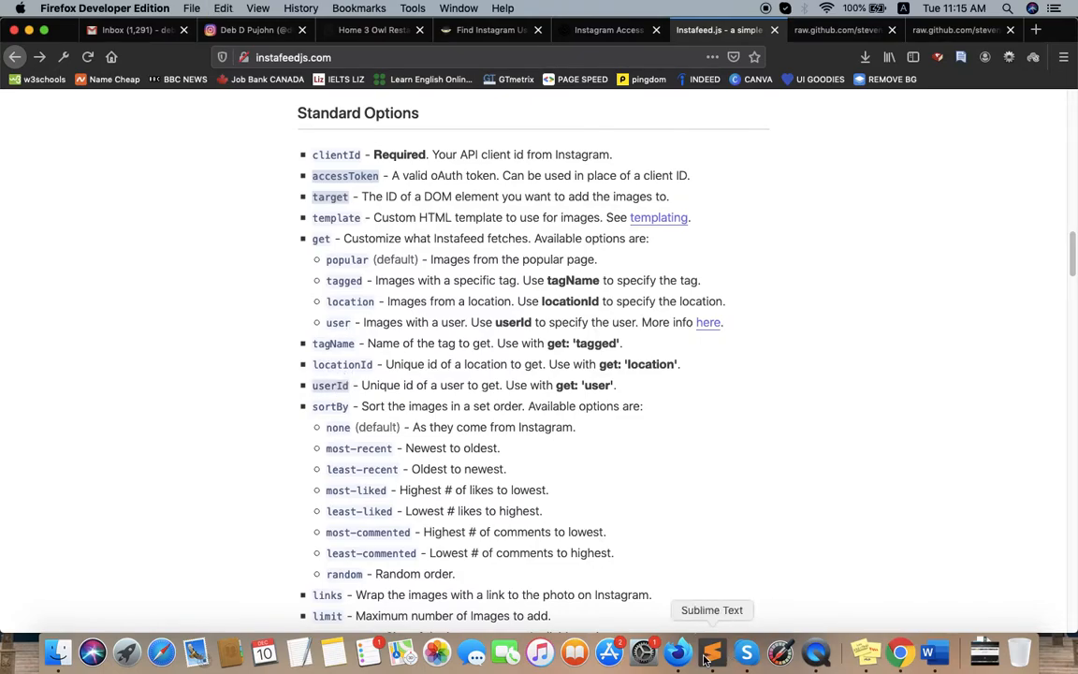
Set get: 'user' and add empty accessToken, target and userId options on separate lines
left_click(711, 651)
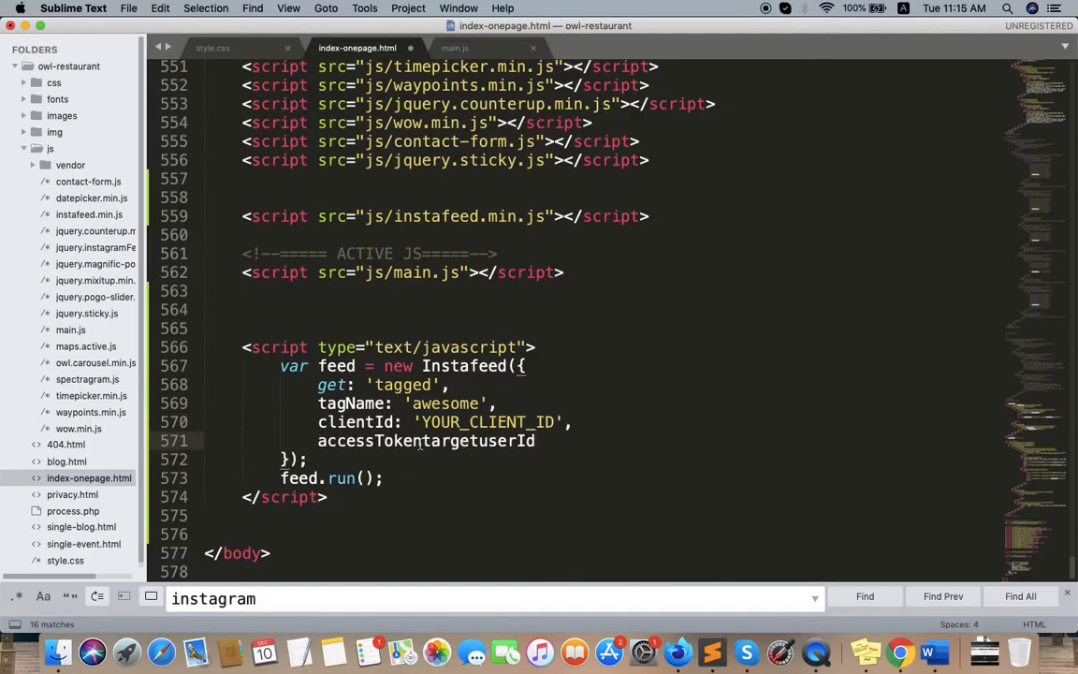
key("enter")
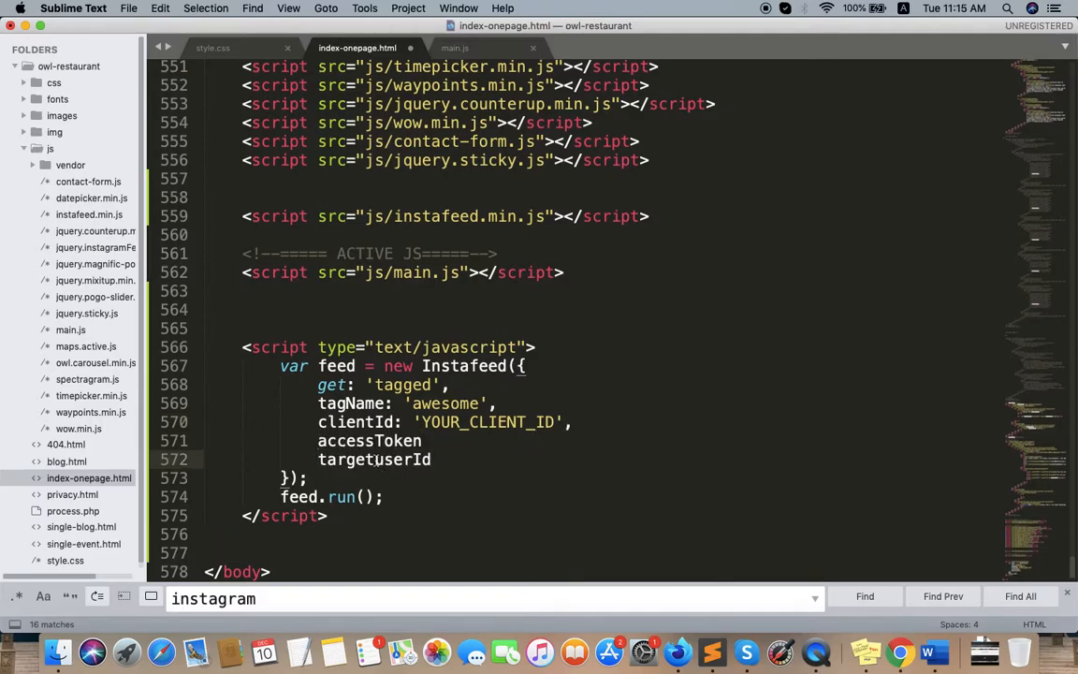
key("enter")
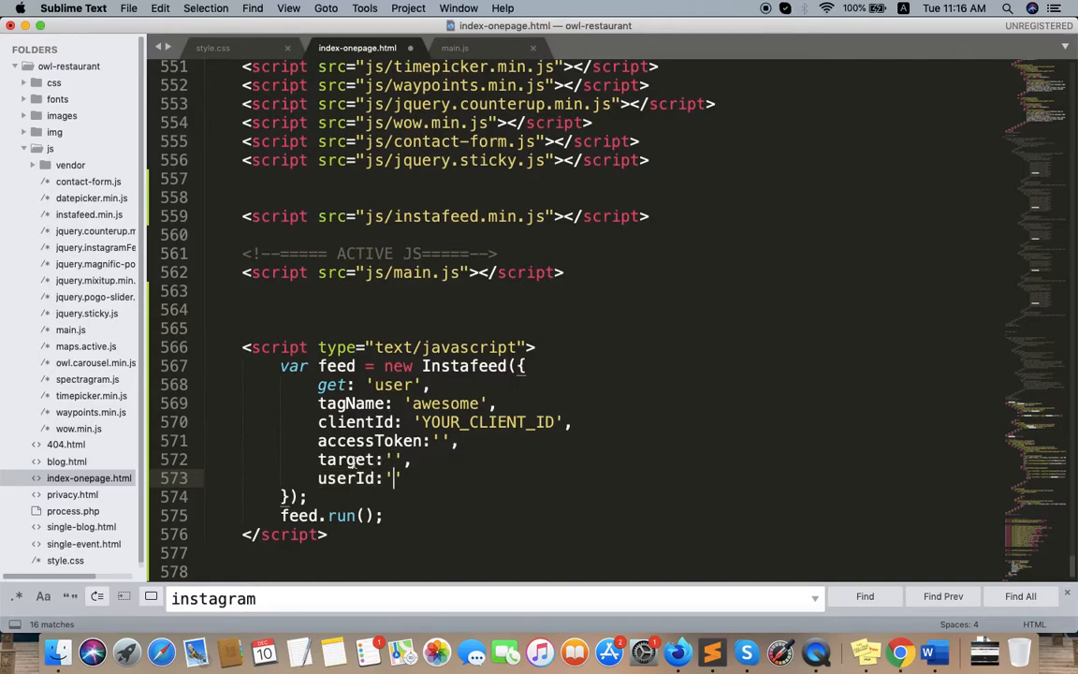
Review the instagram-feed-demo container markup and save index-onepage.html
scroll("up", 3)
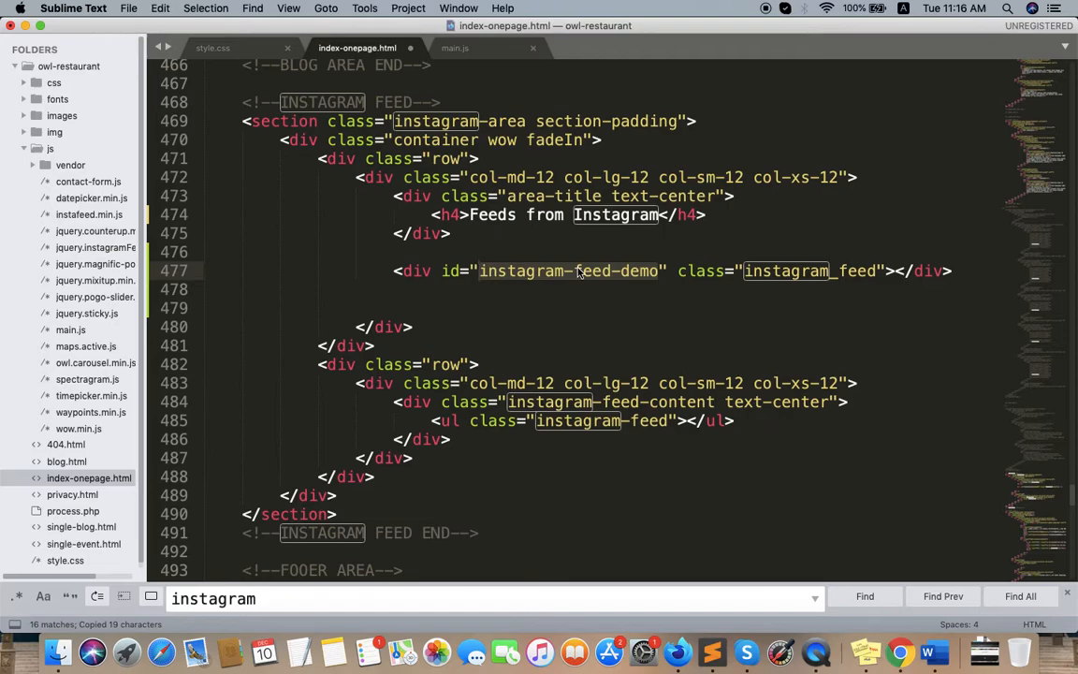
mouse_move(609, 280)
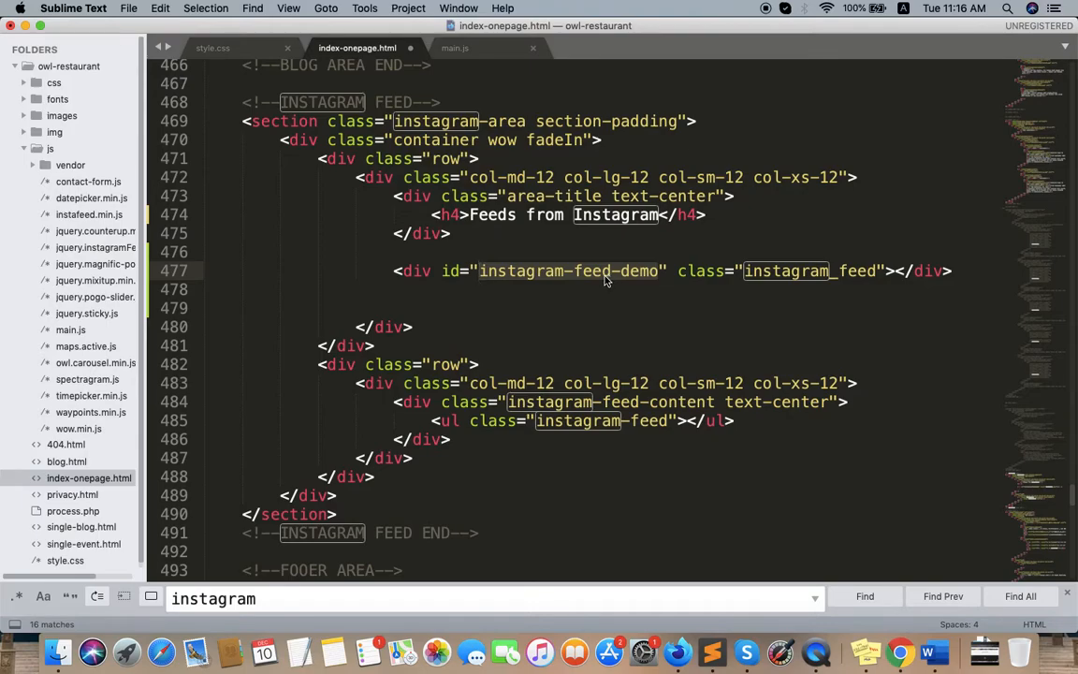
type("ins")
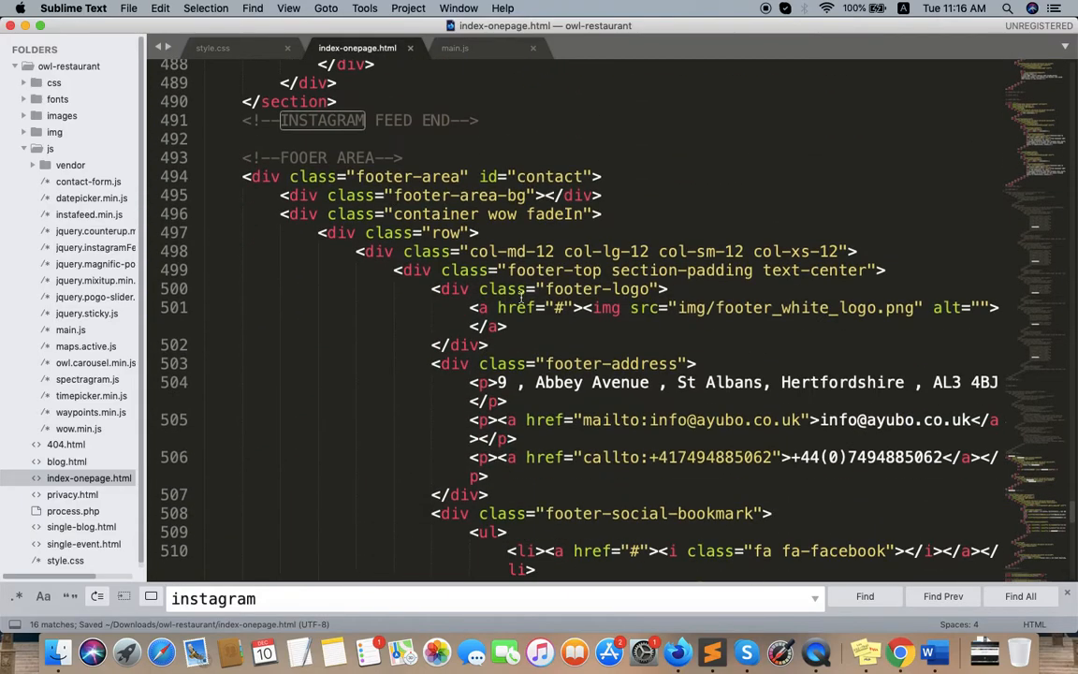
scroll("down", 3)
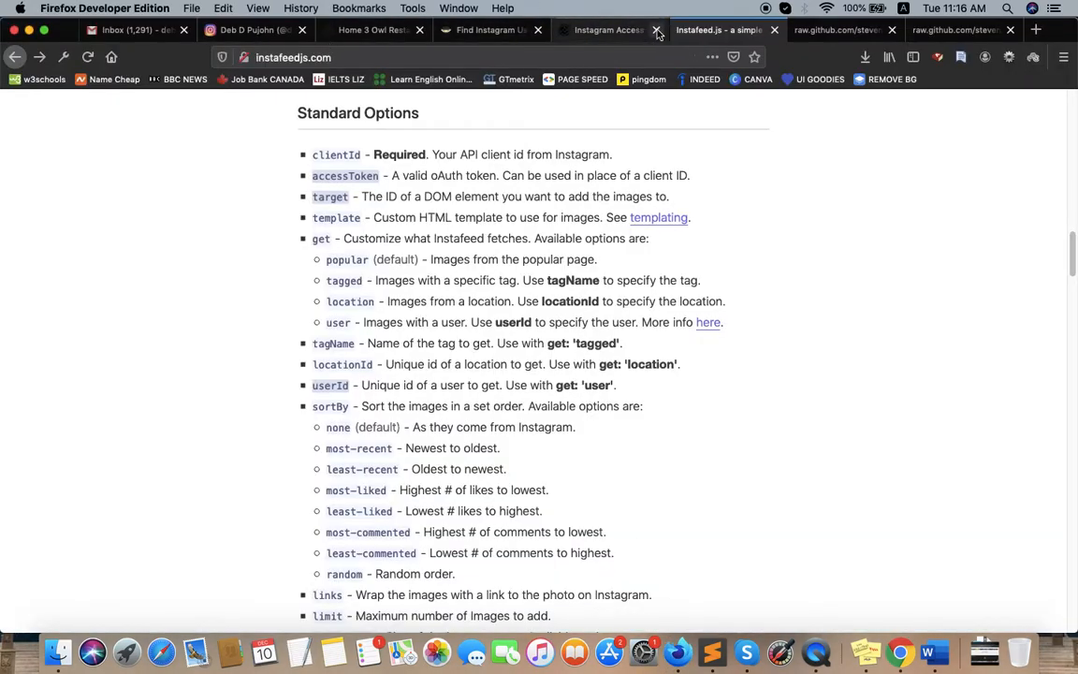
Confirm the logged-in Instagram account, then request a new access token from Pixel Union
left_click(608, 30)
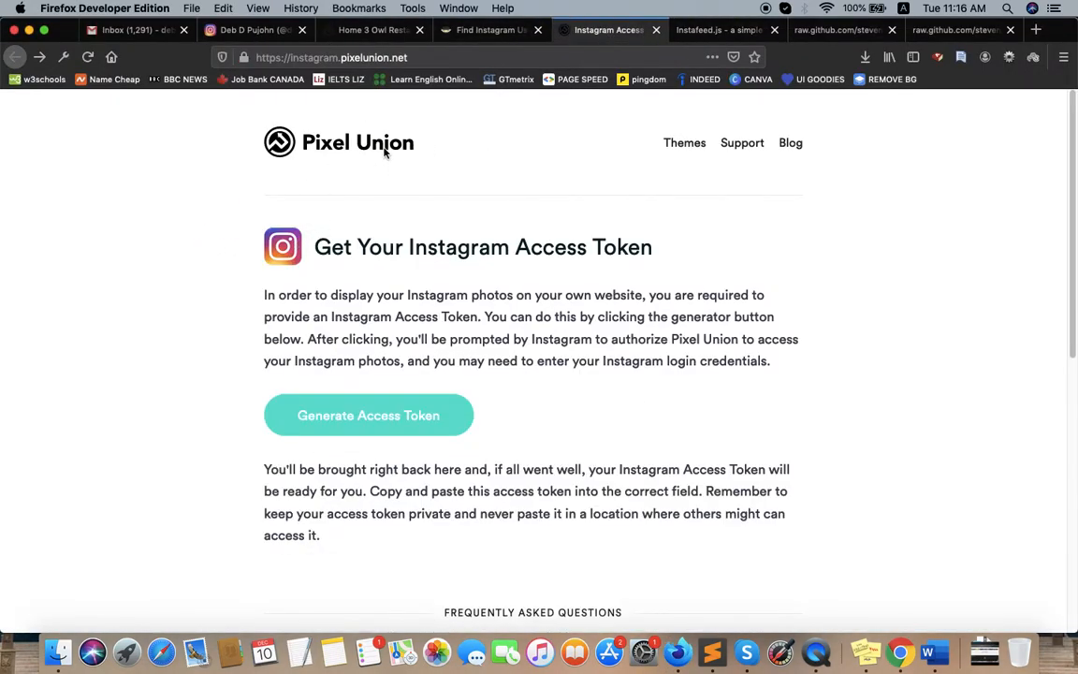
mouse_move(378, 423)
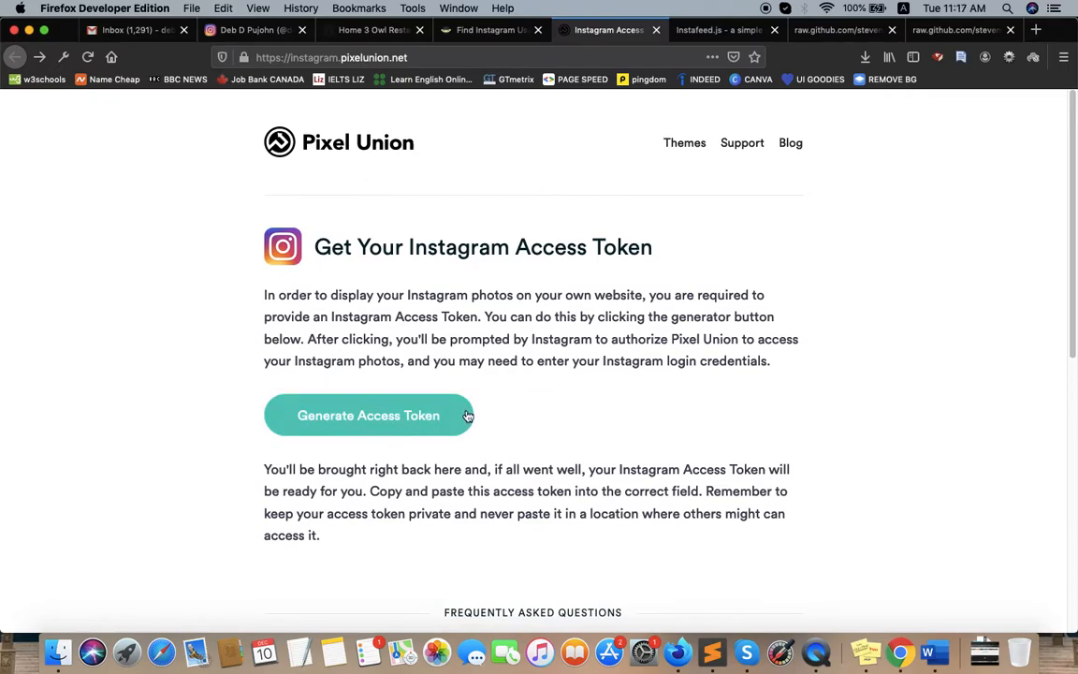
mouse_move(505, 232)
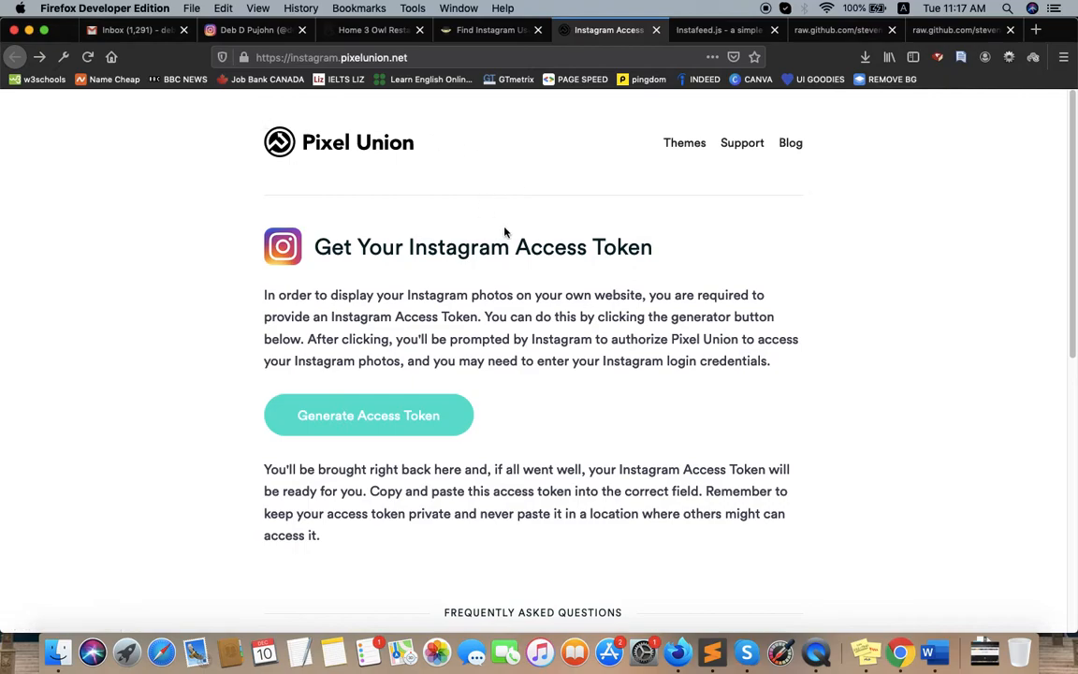
mouse_move(359, 155)
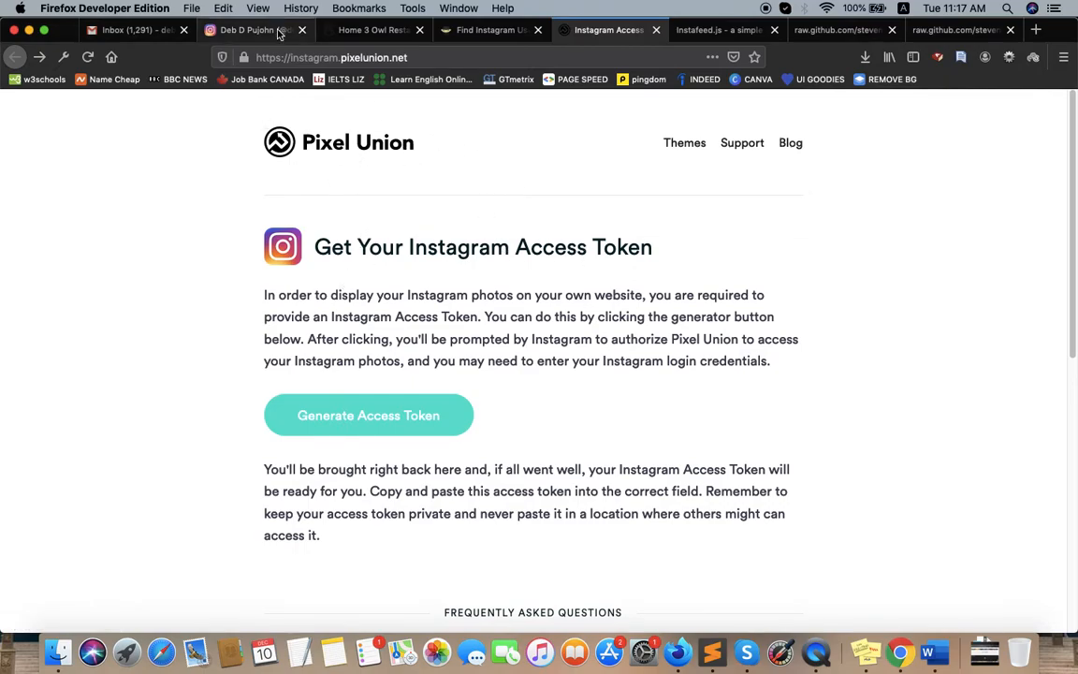
left_click(253, 30)
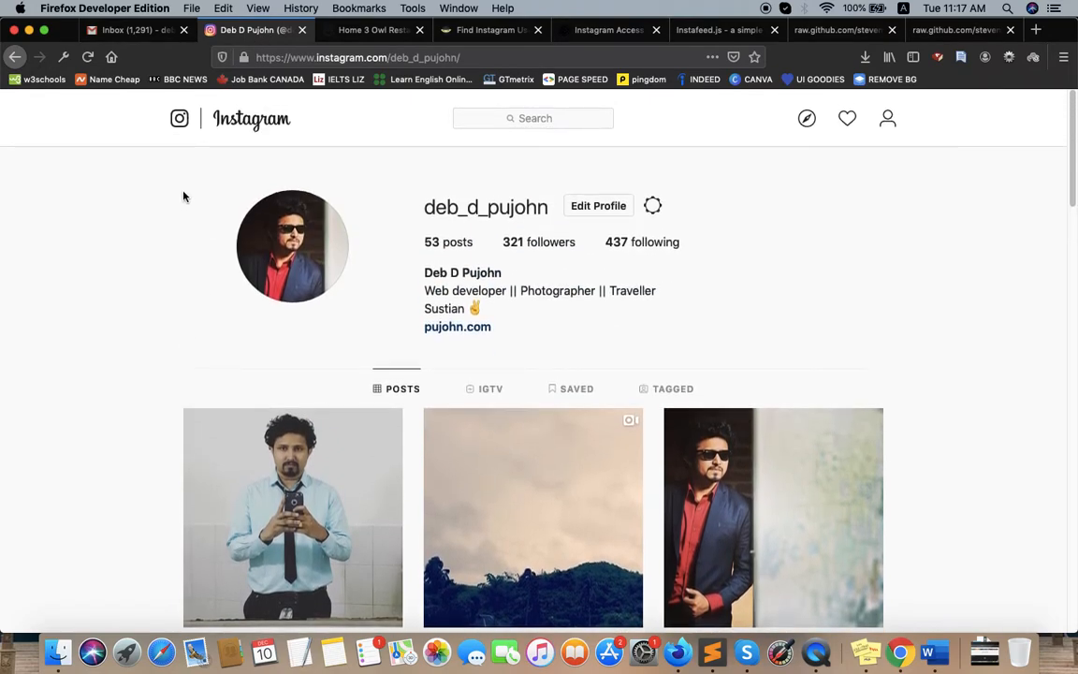
left_click(608, 30)
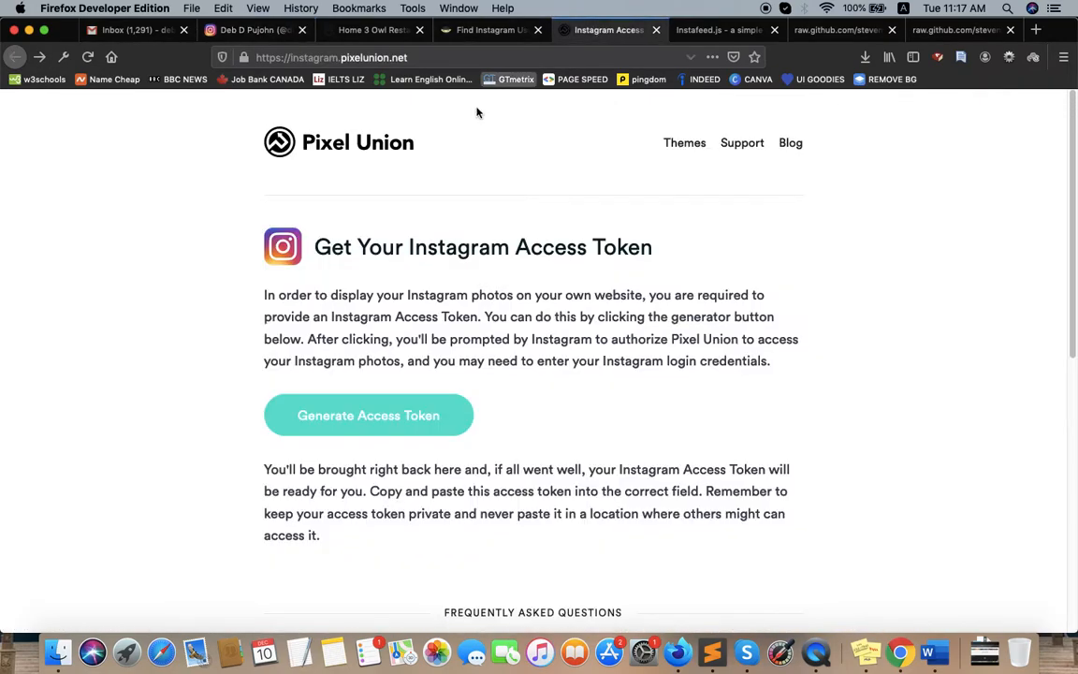
mouse_move(163, 374)
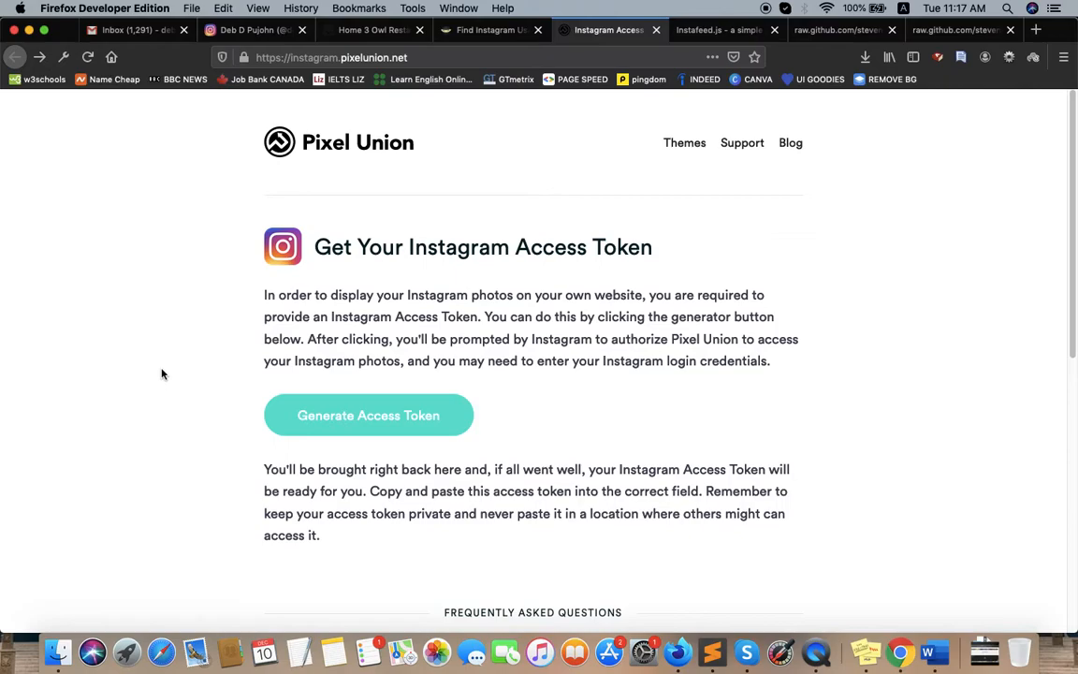
left_click(367, 416)
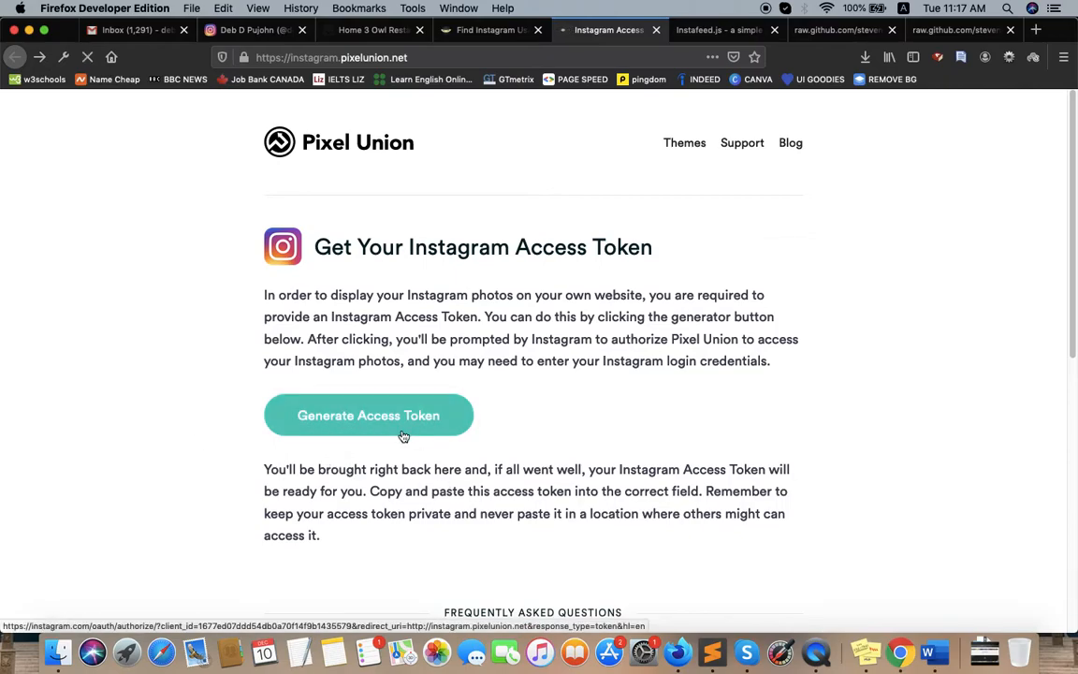
Select the generated Instagram access token and verify it belongs to the profile
left_click(366, 415)
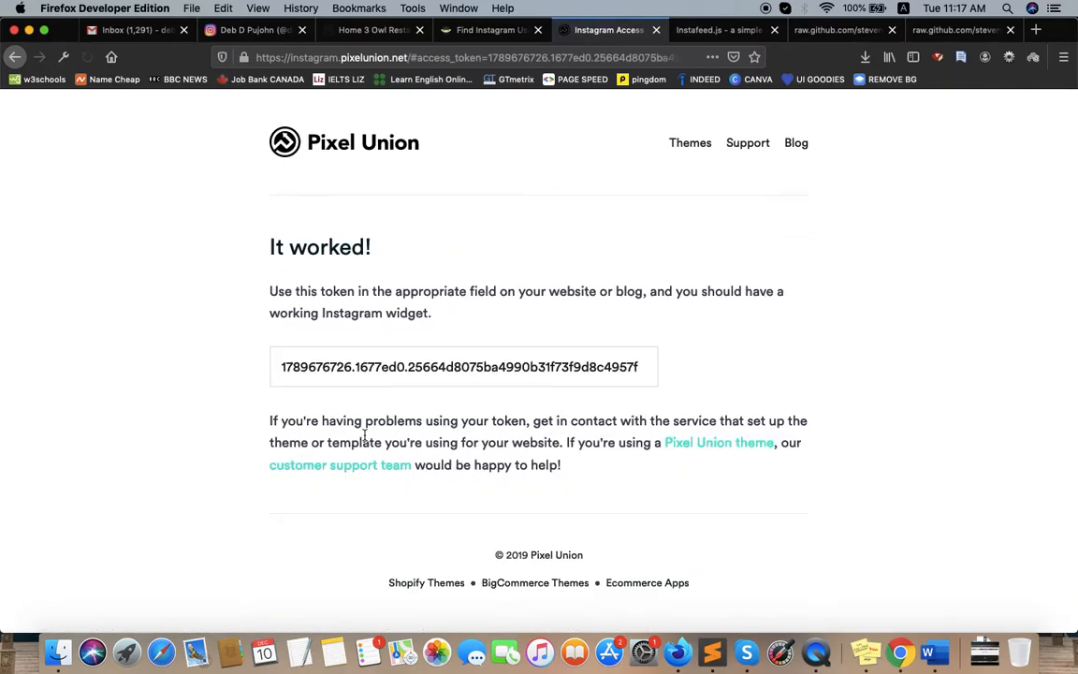
triple_click(458, 367)
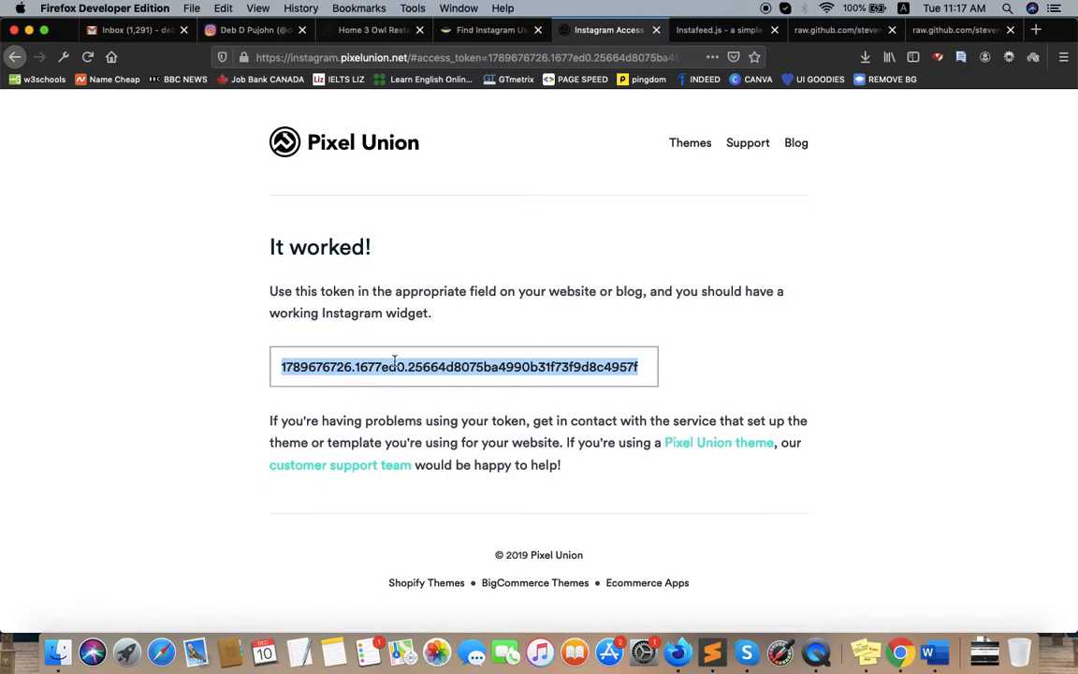
left_click(243, 30)
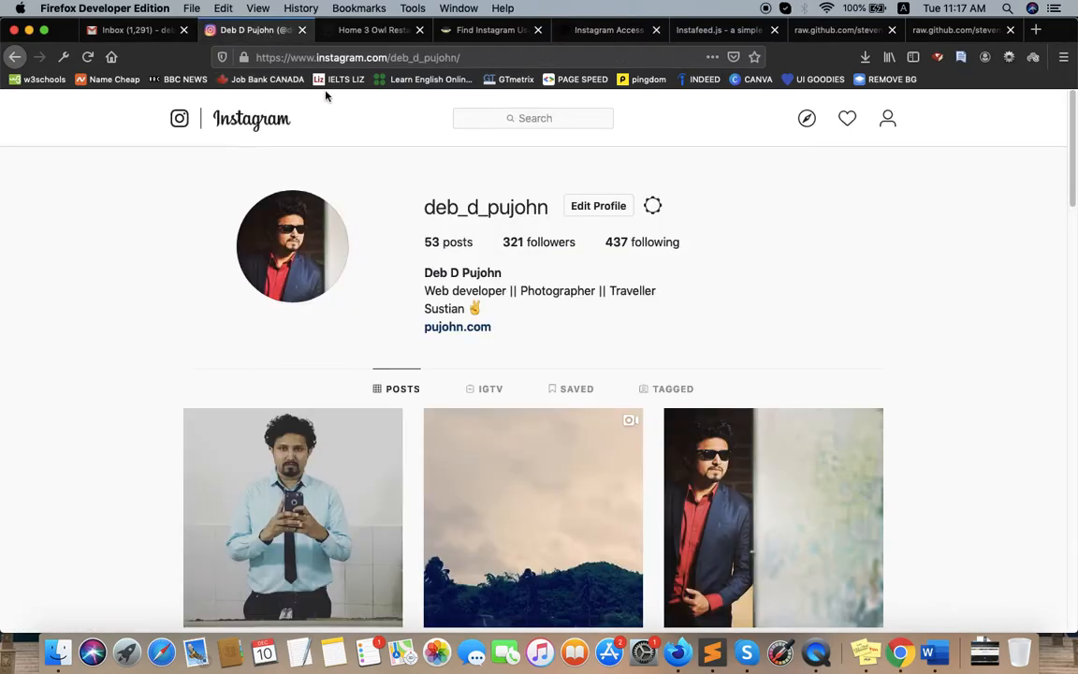
mouse_move(608, 30)
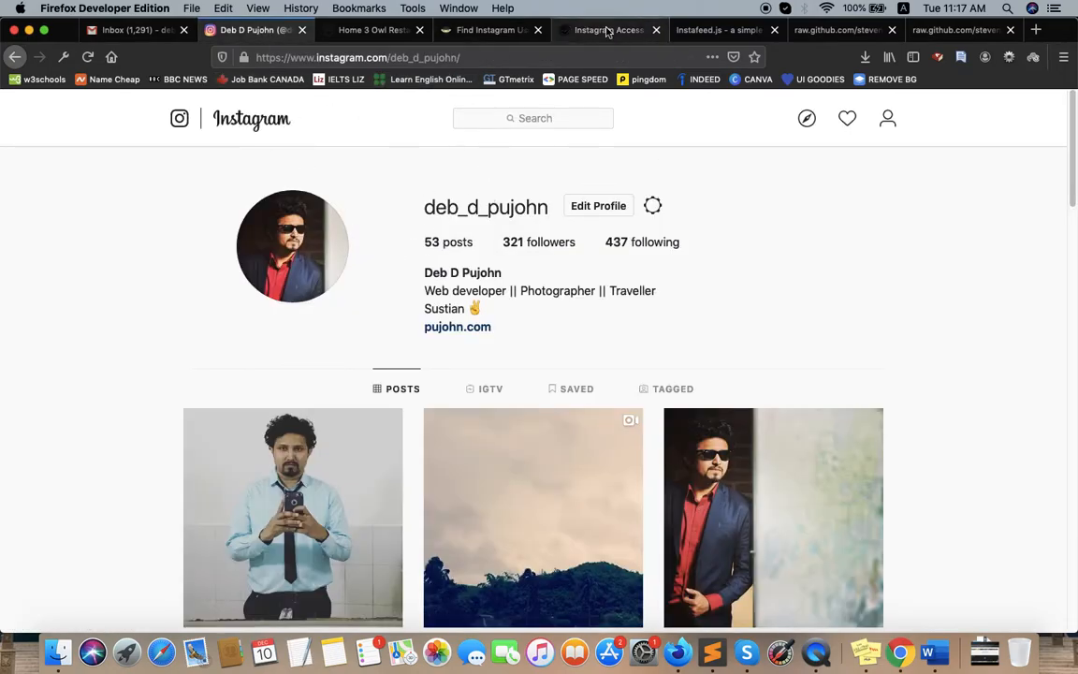
left_click(610, 30)
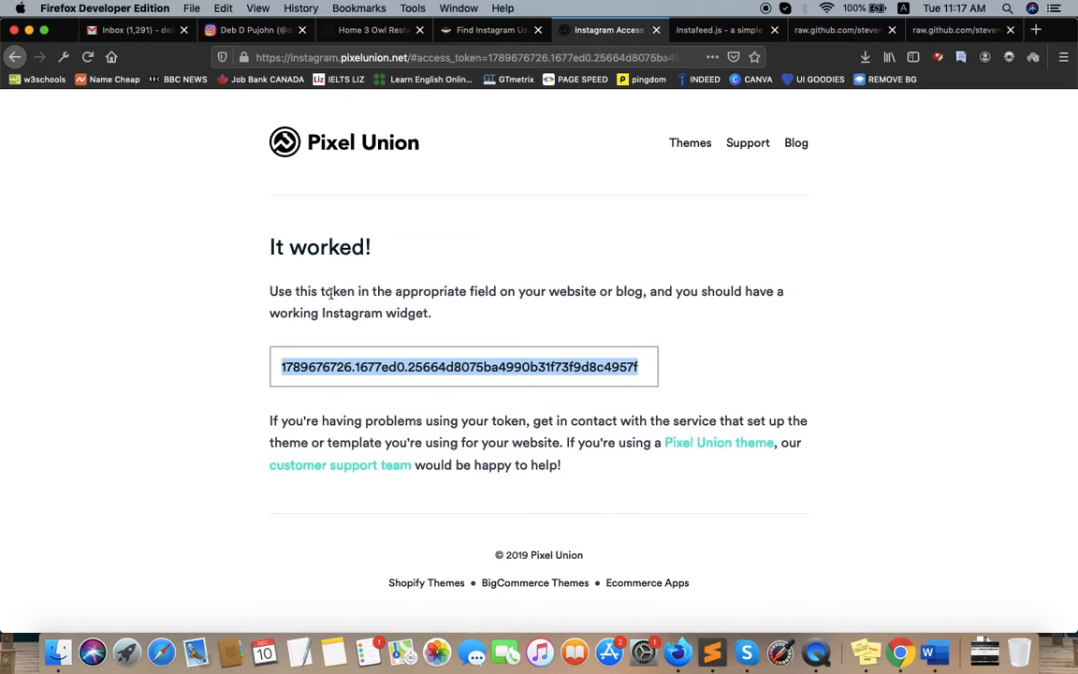
Paste the access token into the Instafeed script's accessToken option
left_click(711, 651)
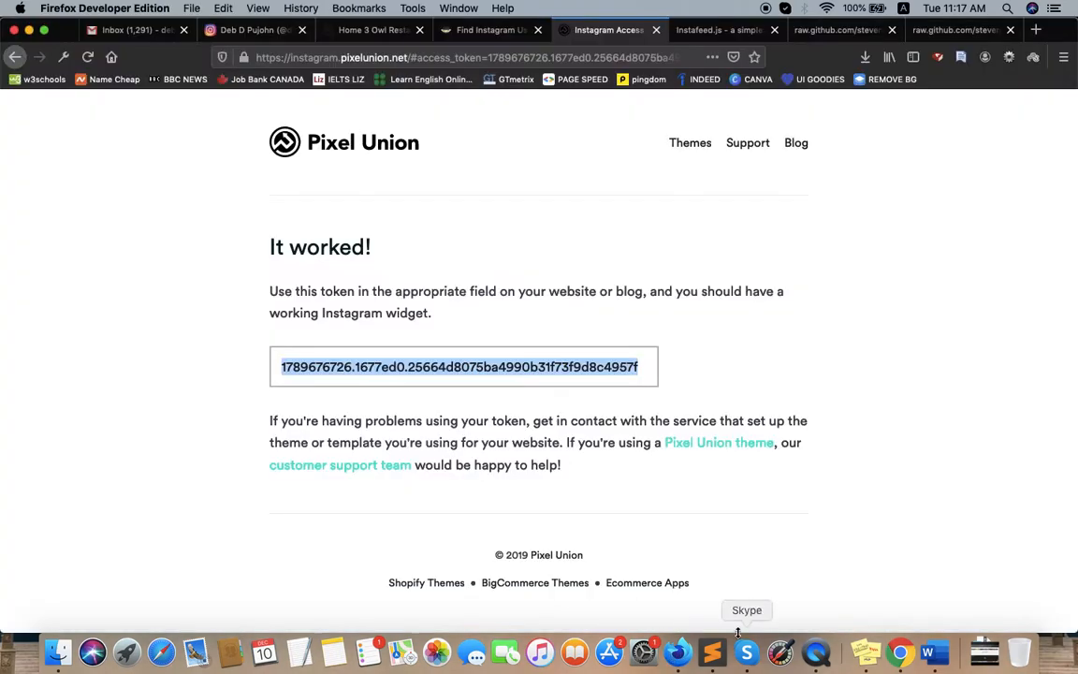
left_click(711, 651)
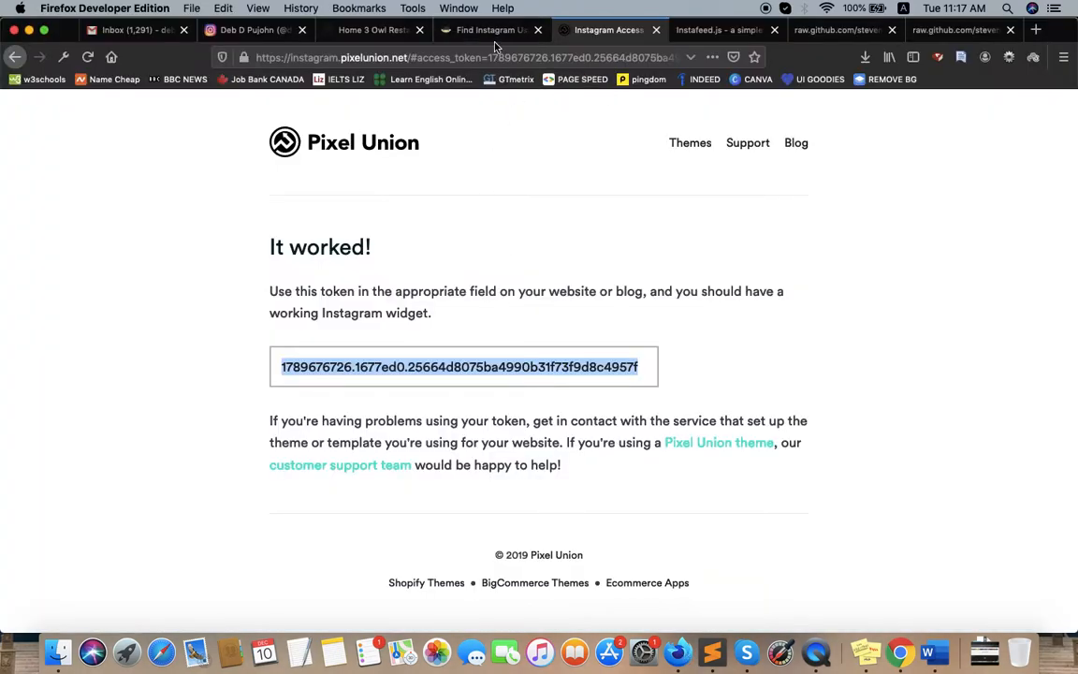
left_click(487, 30)
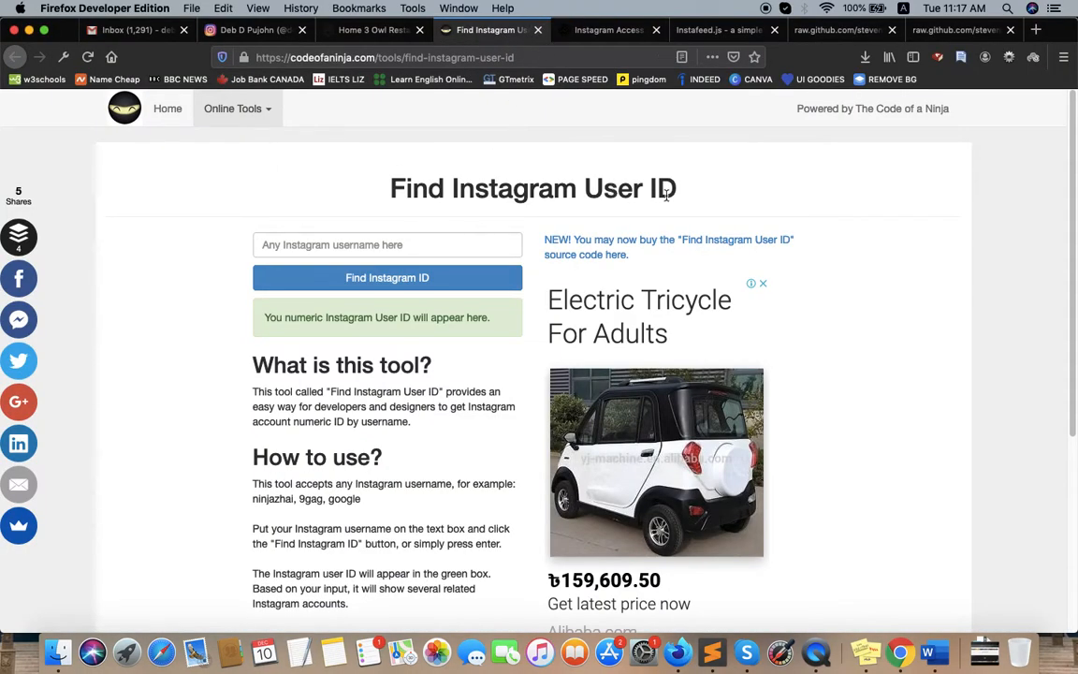
mouse_move(157, 271)
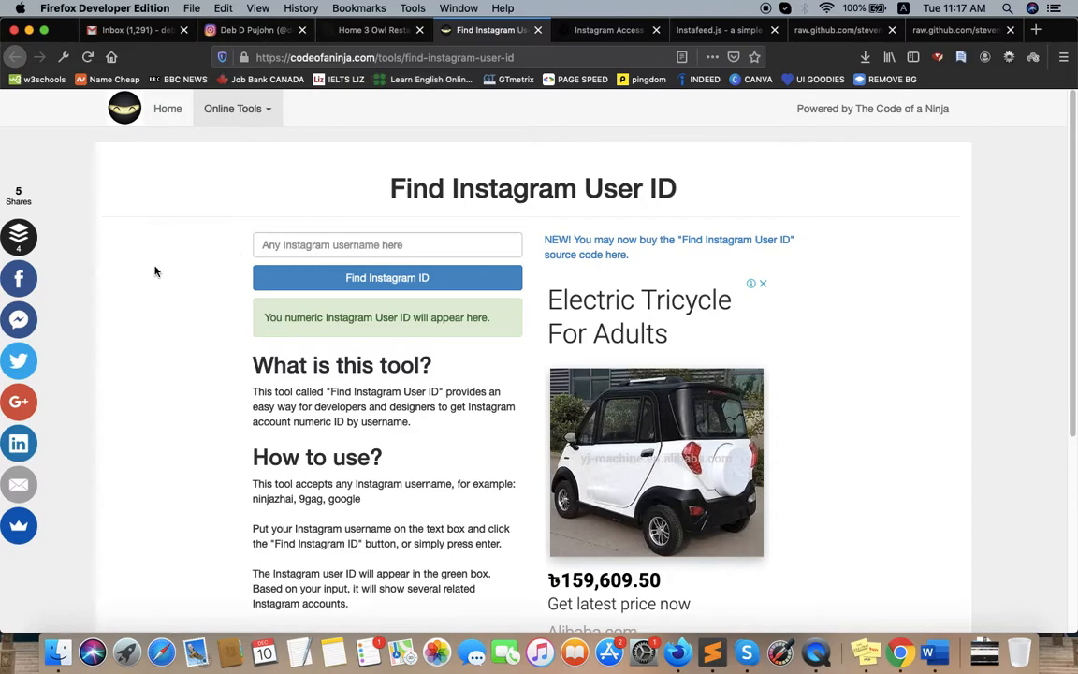
left_click(247, 30)
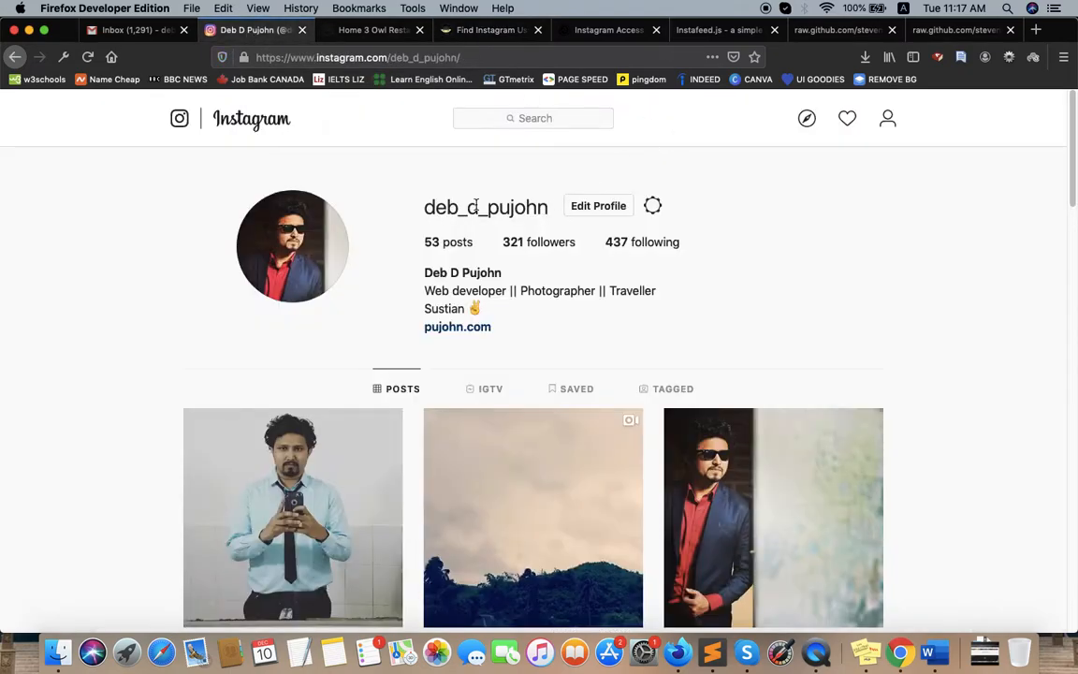
left_click(490, 30)
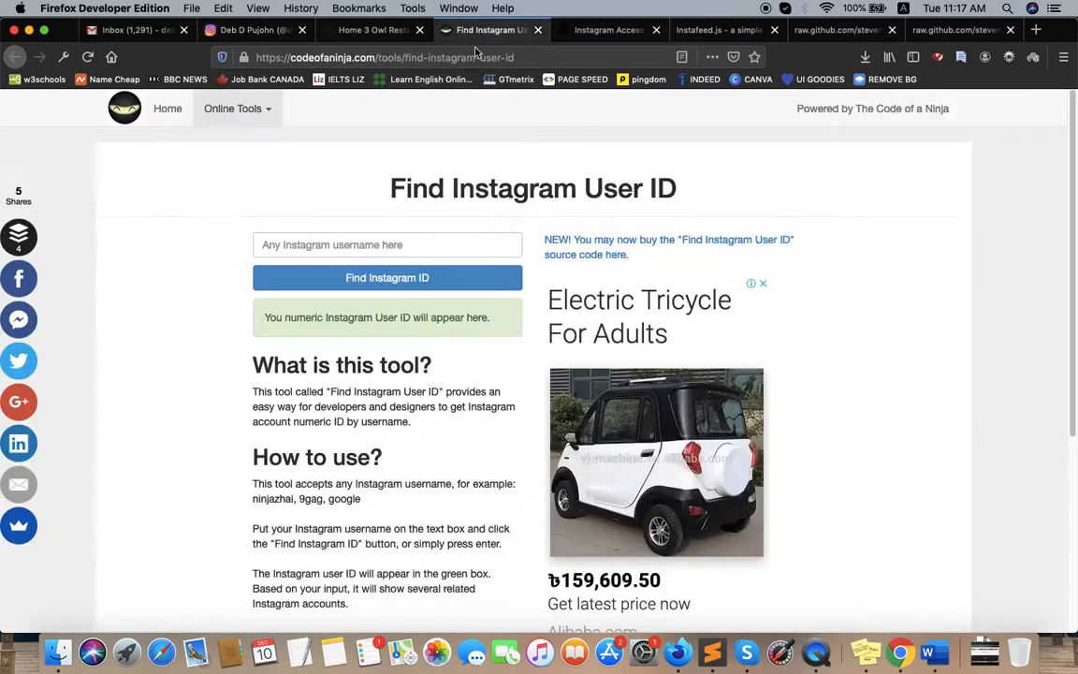
type("deb_d_pujohn")
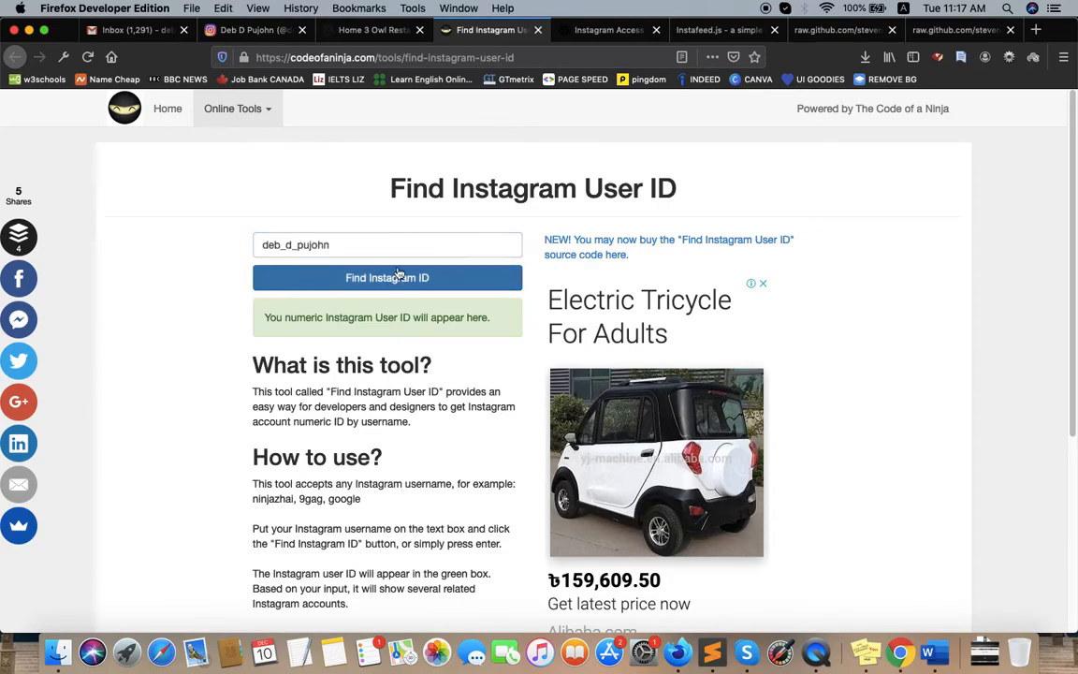
left_click(387, 277)
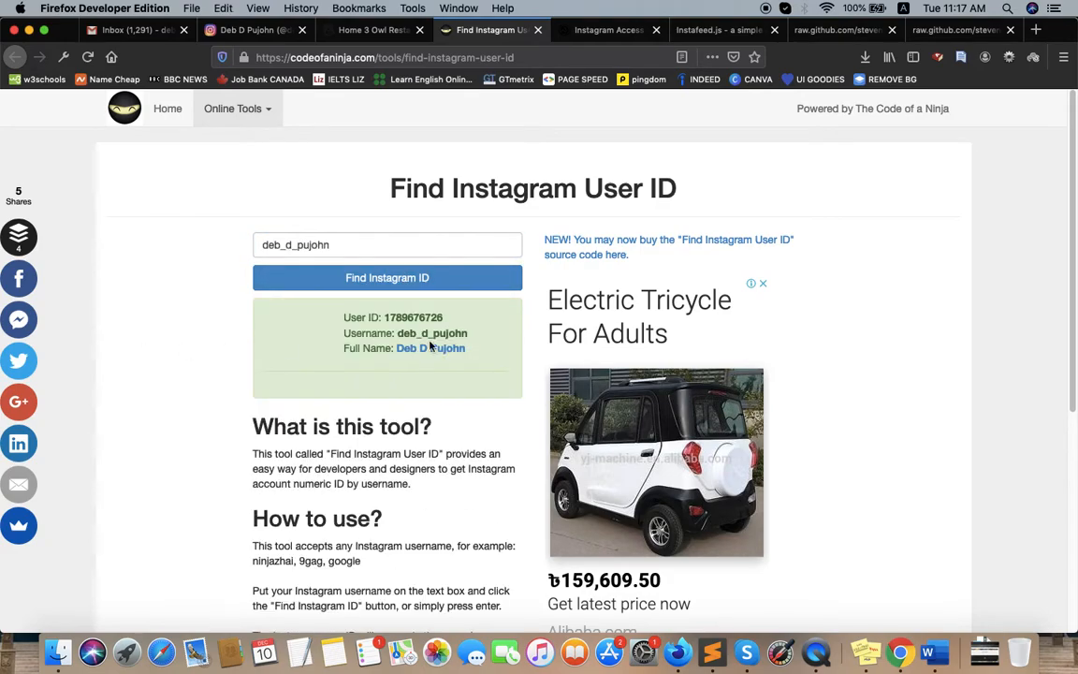
left_click(386, 277)
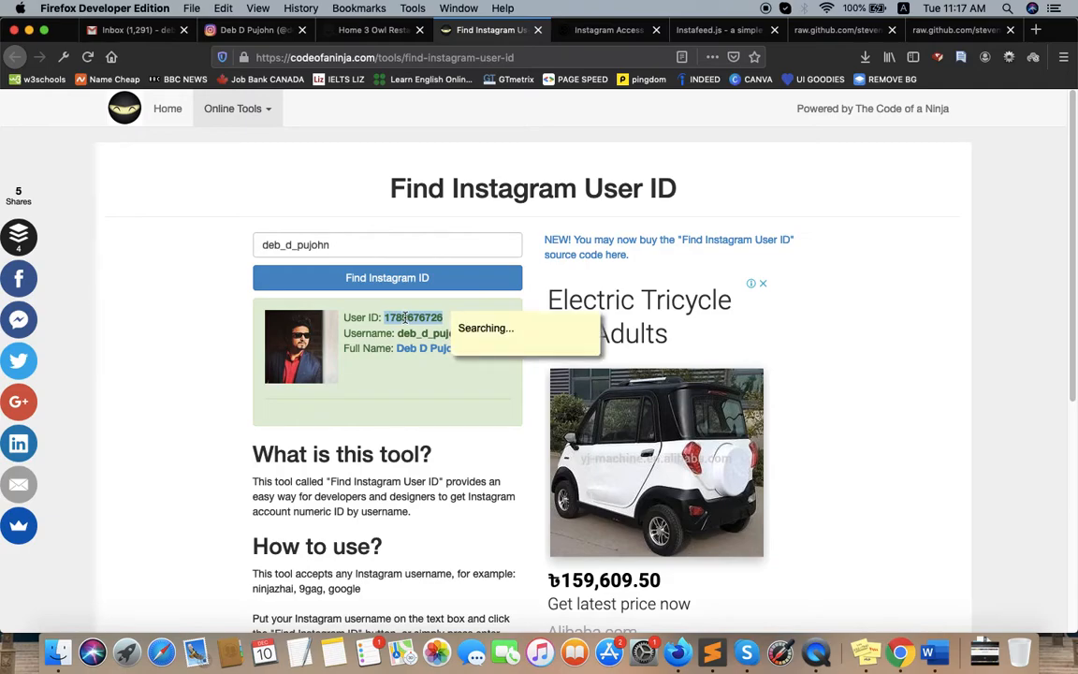
left_click(711, 651)
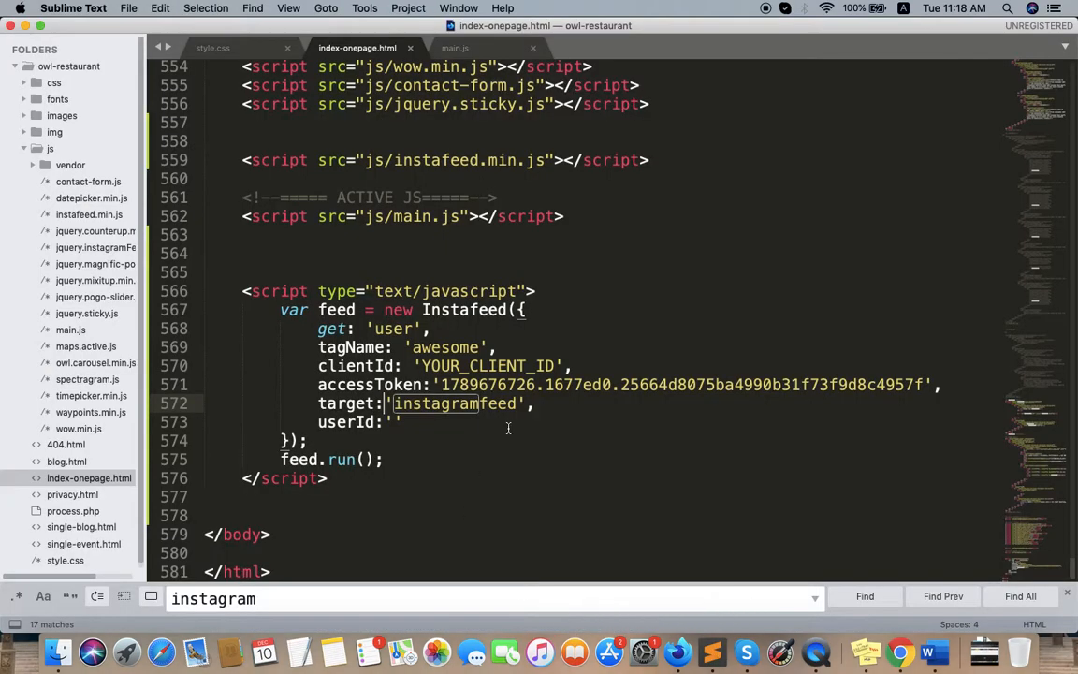
type("1789676726")
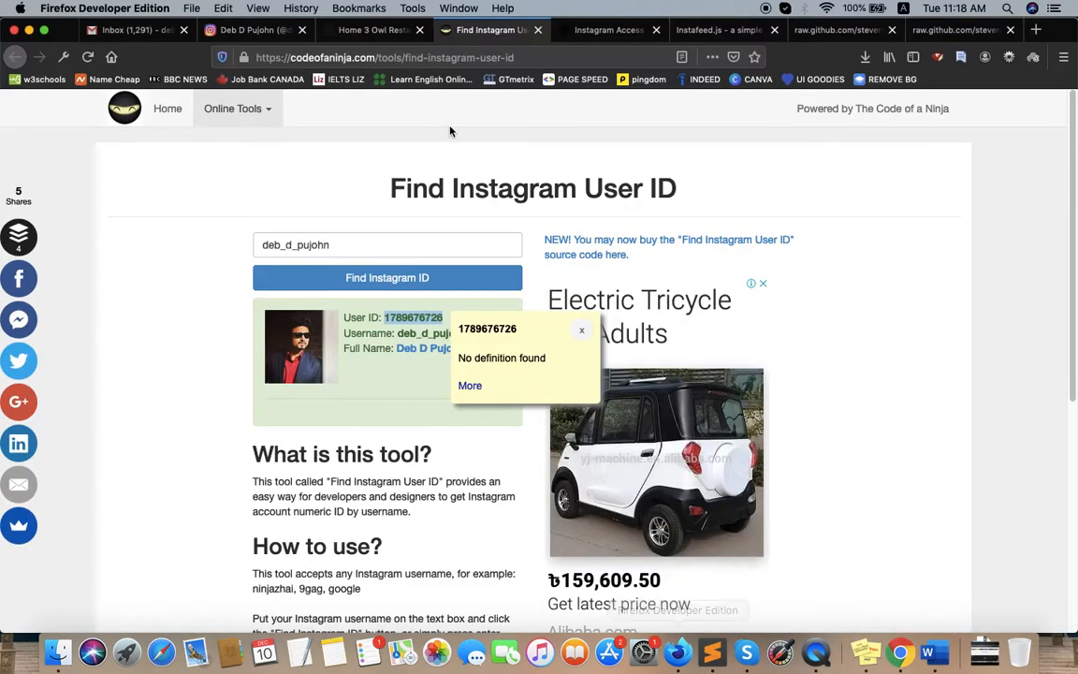
Reload the Owl restaurant page and scroll to the Feeds From Instagram photo grid
left_click(370, 29)
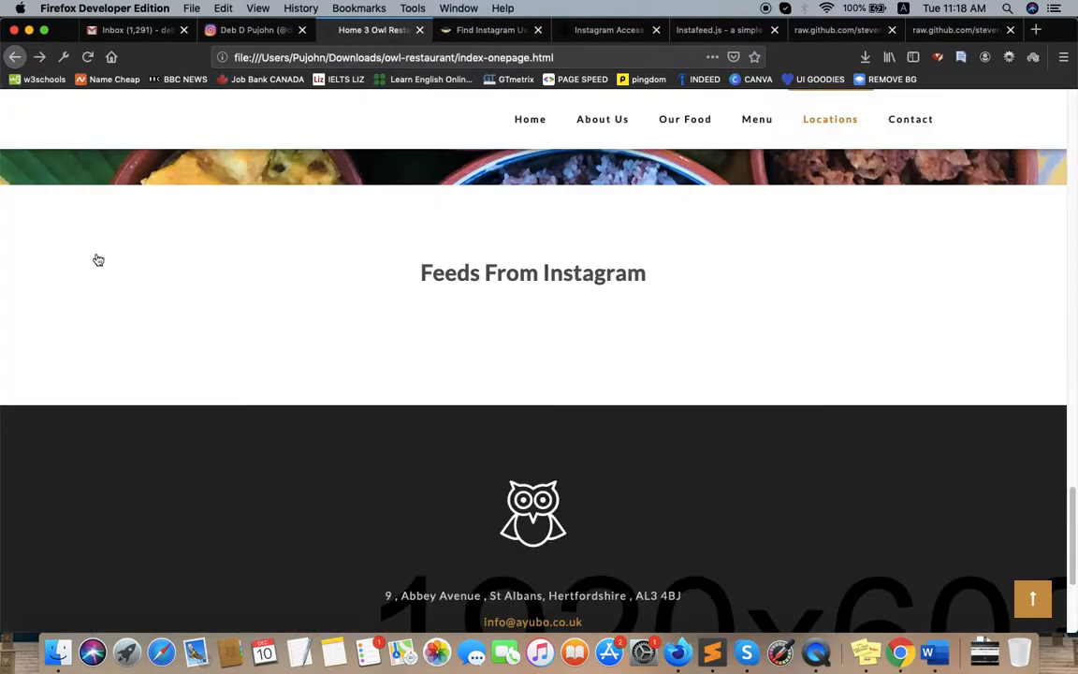
left_click(86, 57)
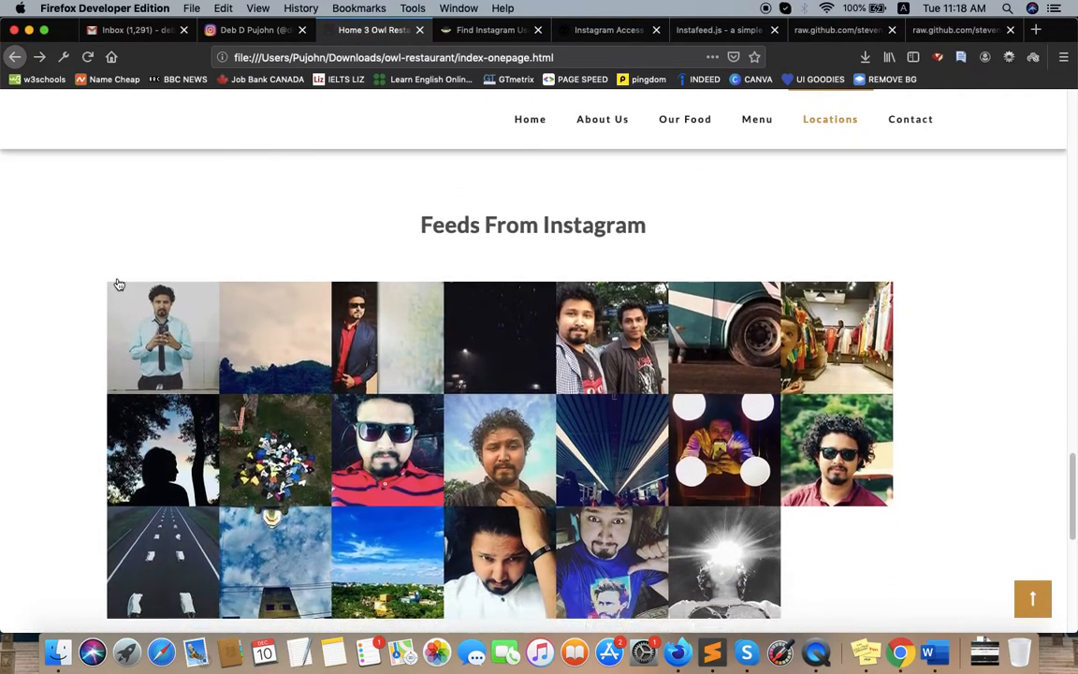
scroll("down", 3)
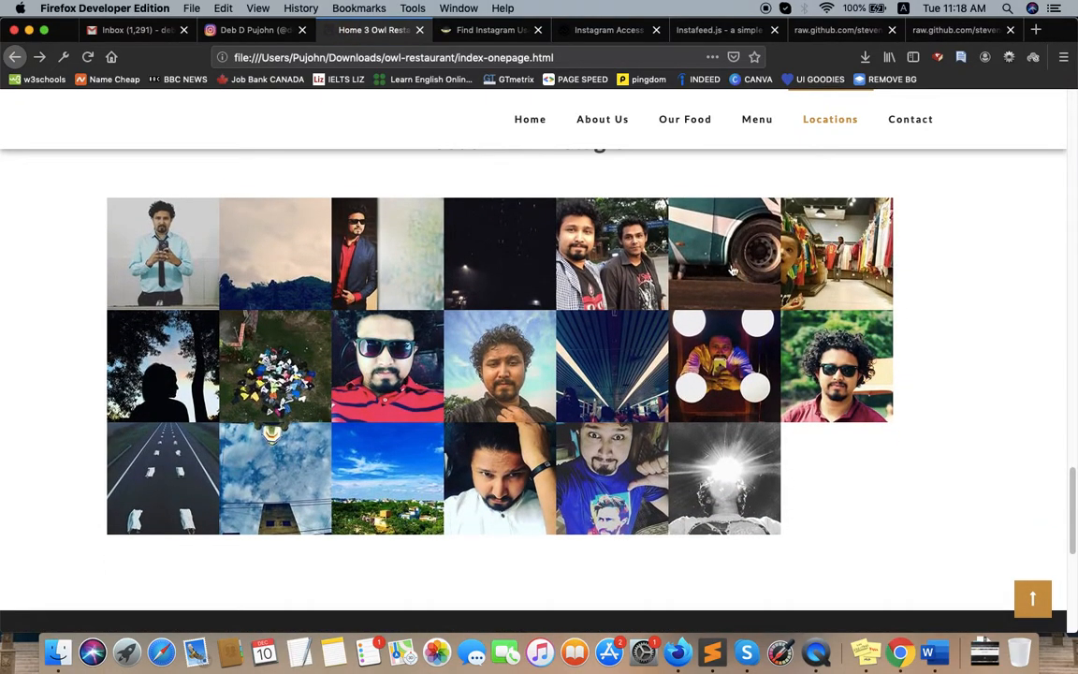
mouse_move(681, 252)
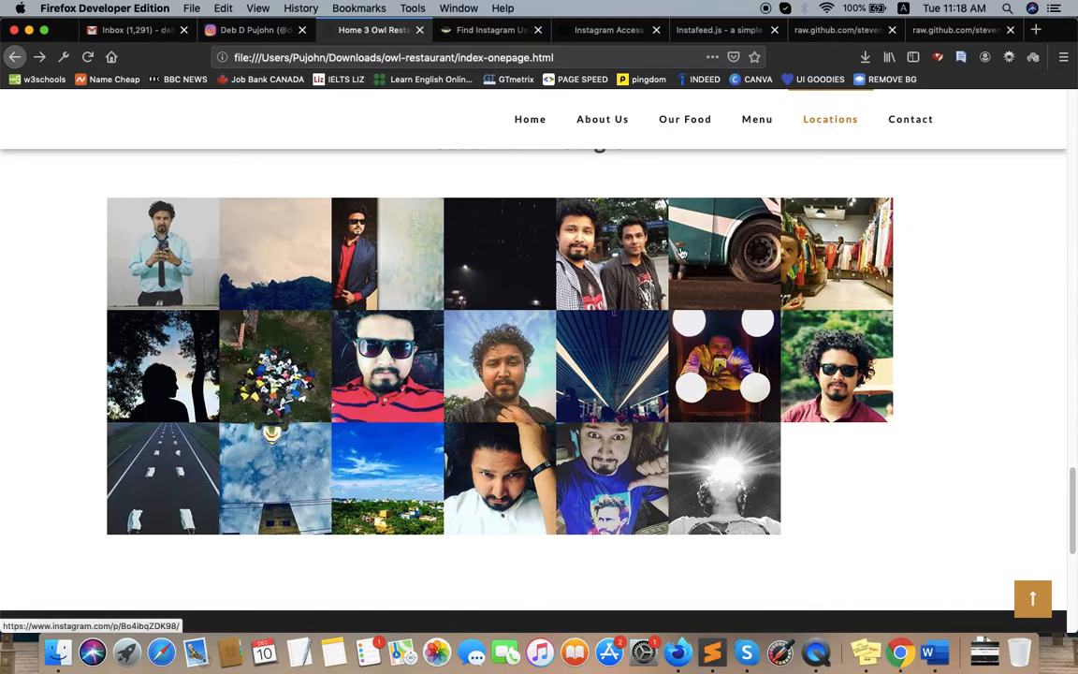
mouse_move(956, 264)
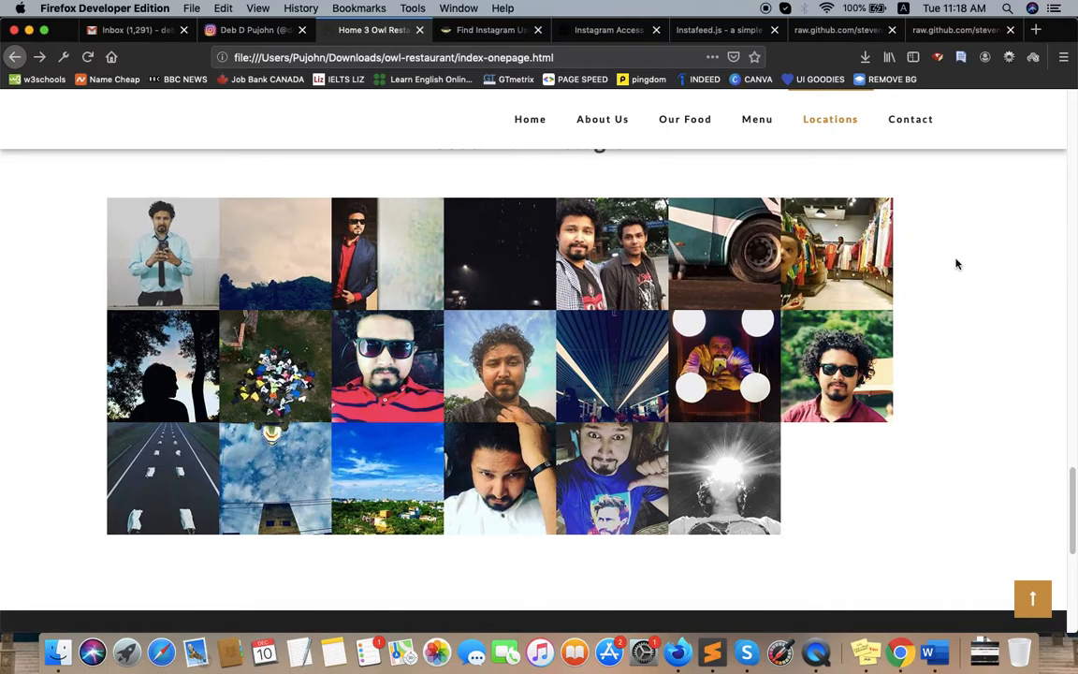
mouse_move(953, 261)
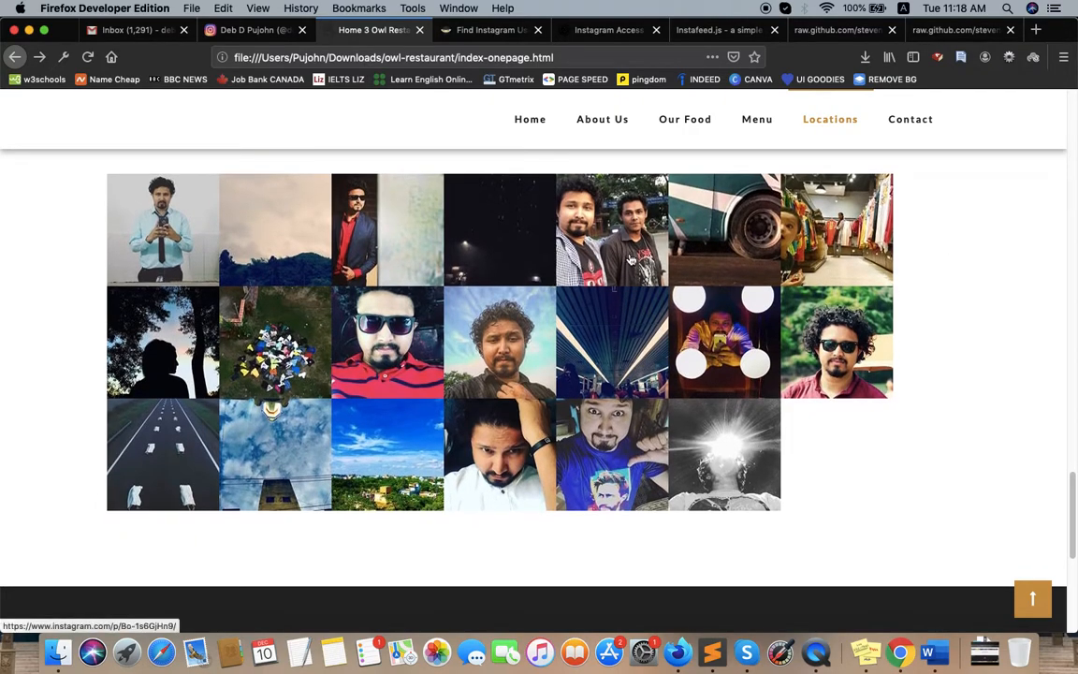
mouse_move(952, 221)
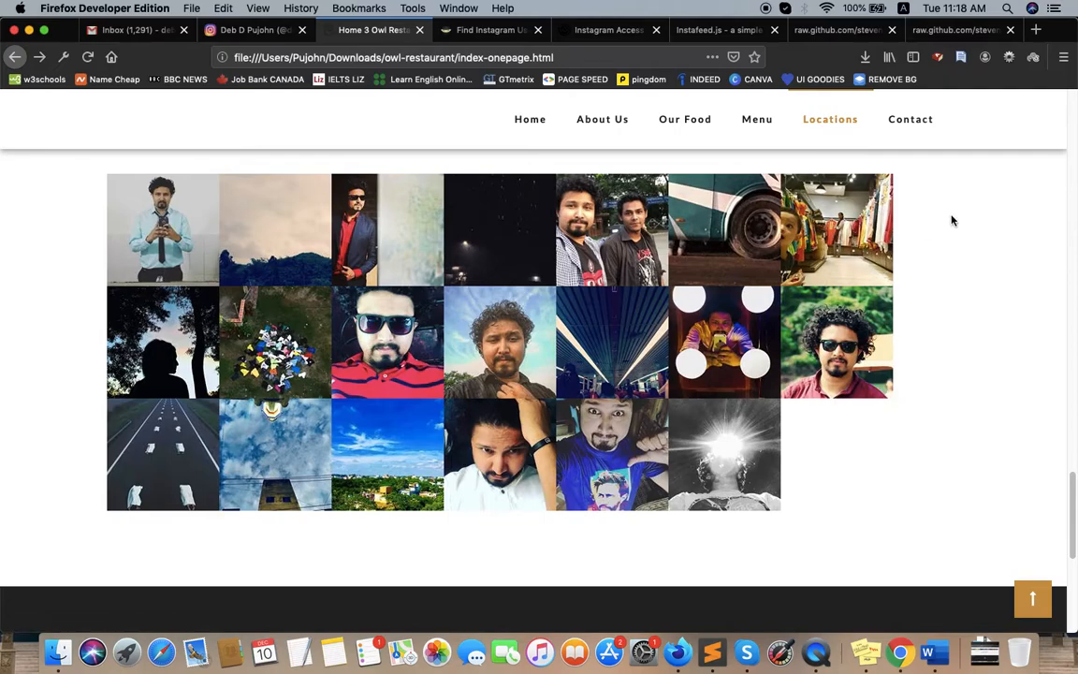